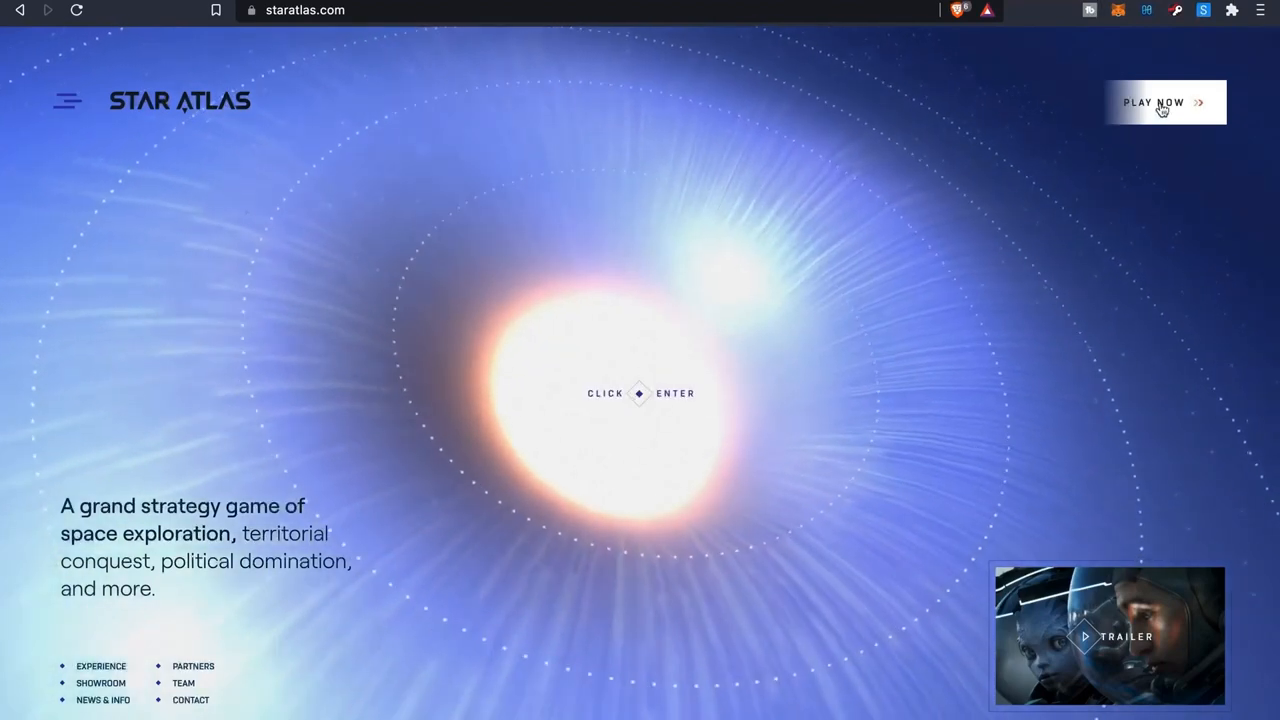
Enter the play site and connect the Sollet Extension wallet, approving access to the Solana account
left_click(1164, 102)
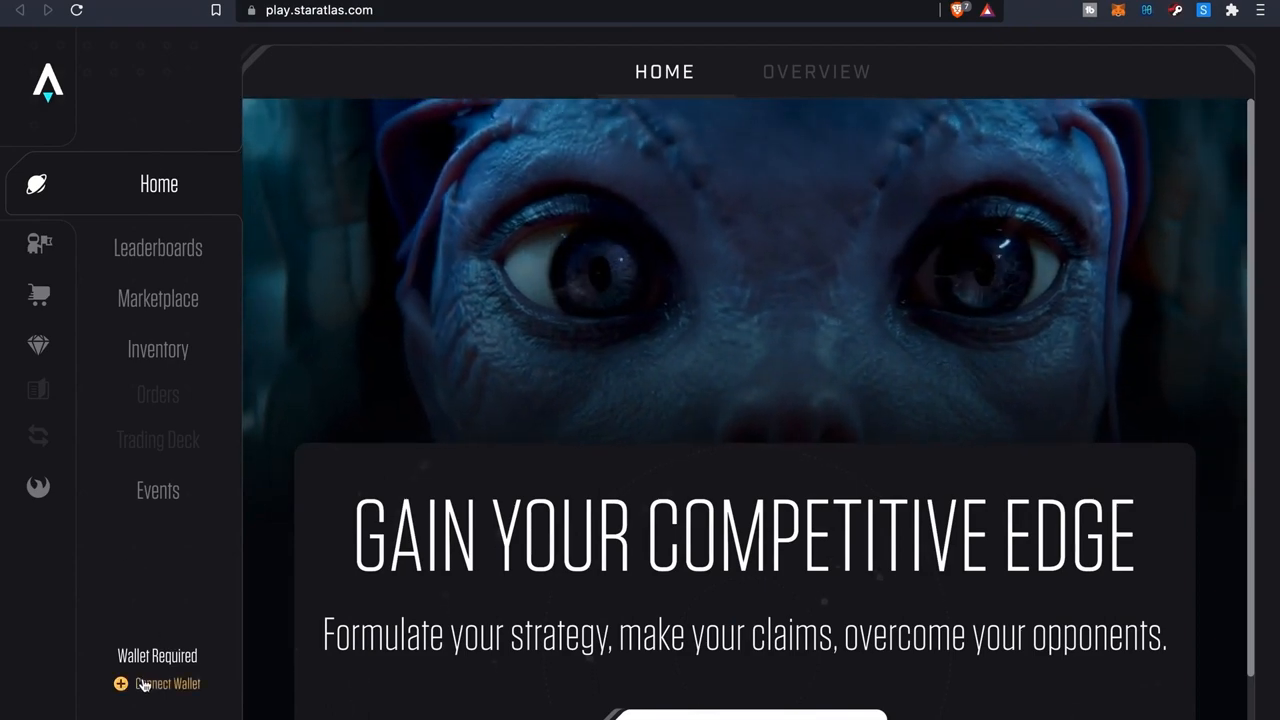
left_click(168, 684)
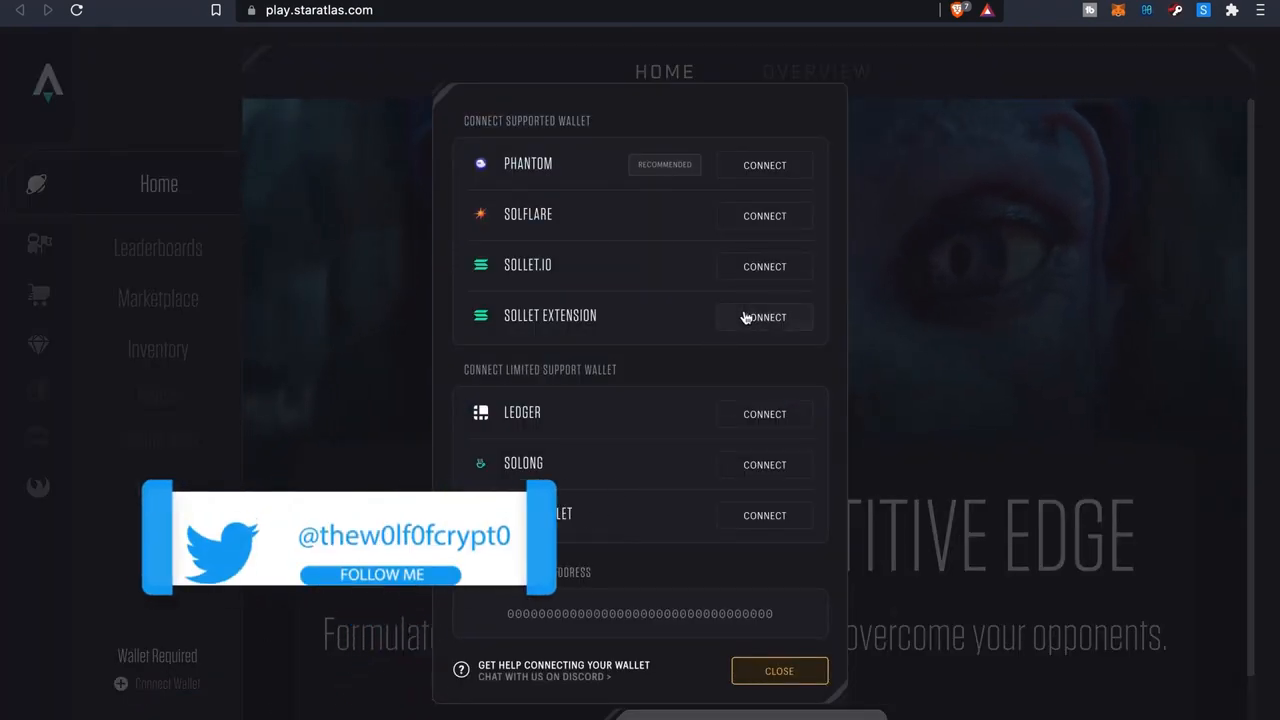
left_click(764, 316)
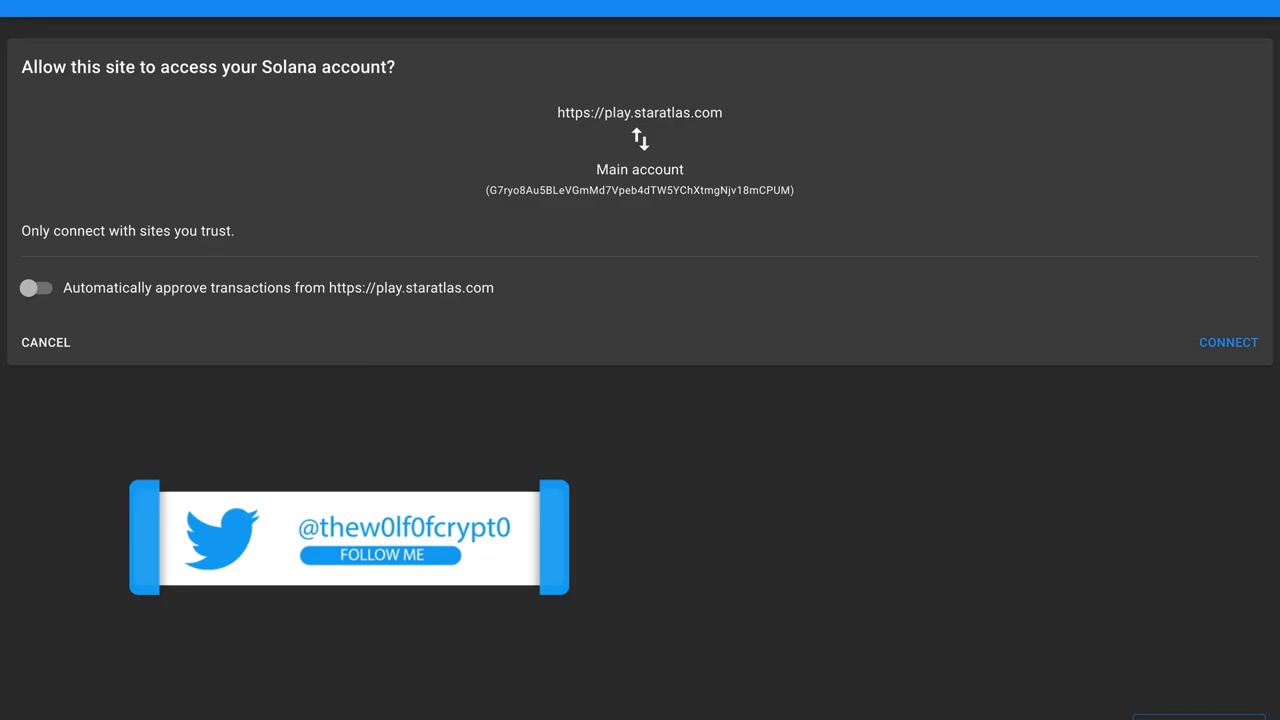
left_click(1228, 342)
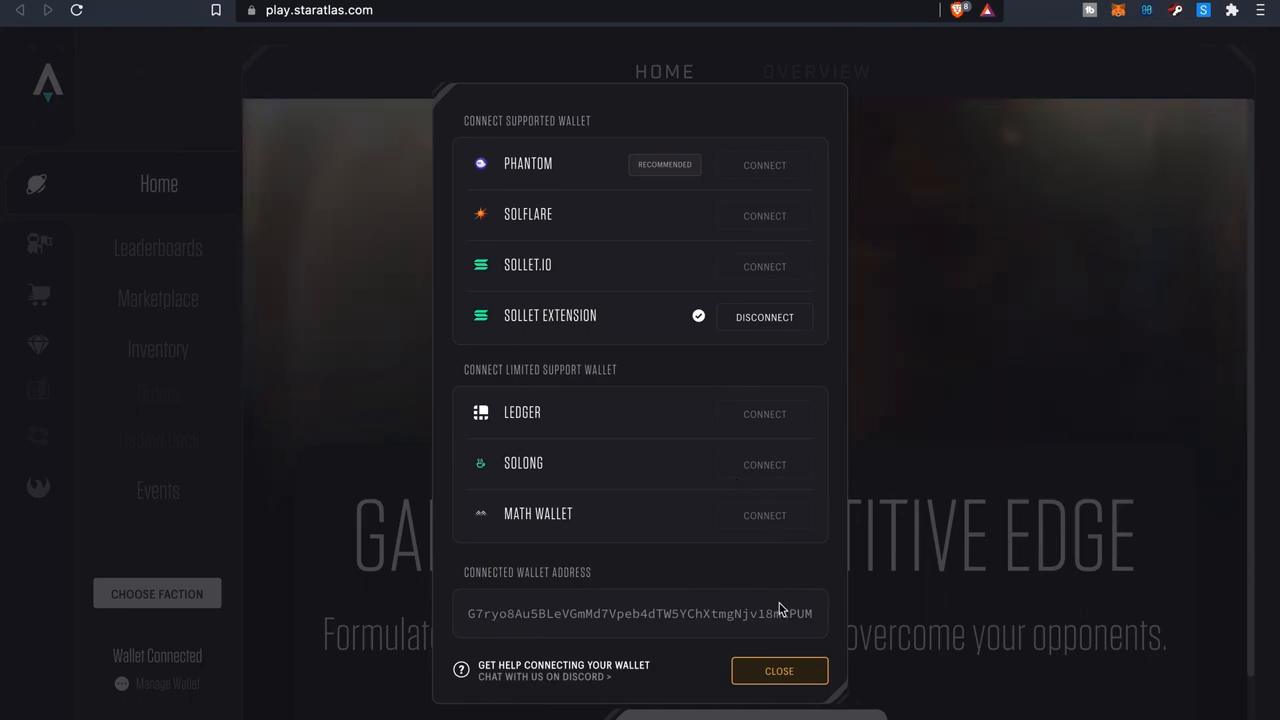
left_click(780, 670)
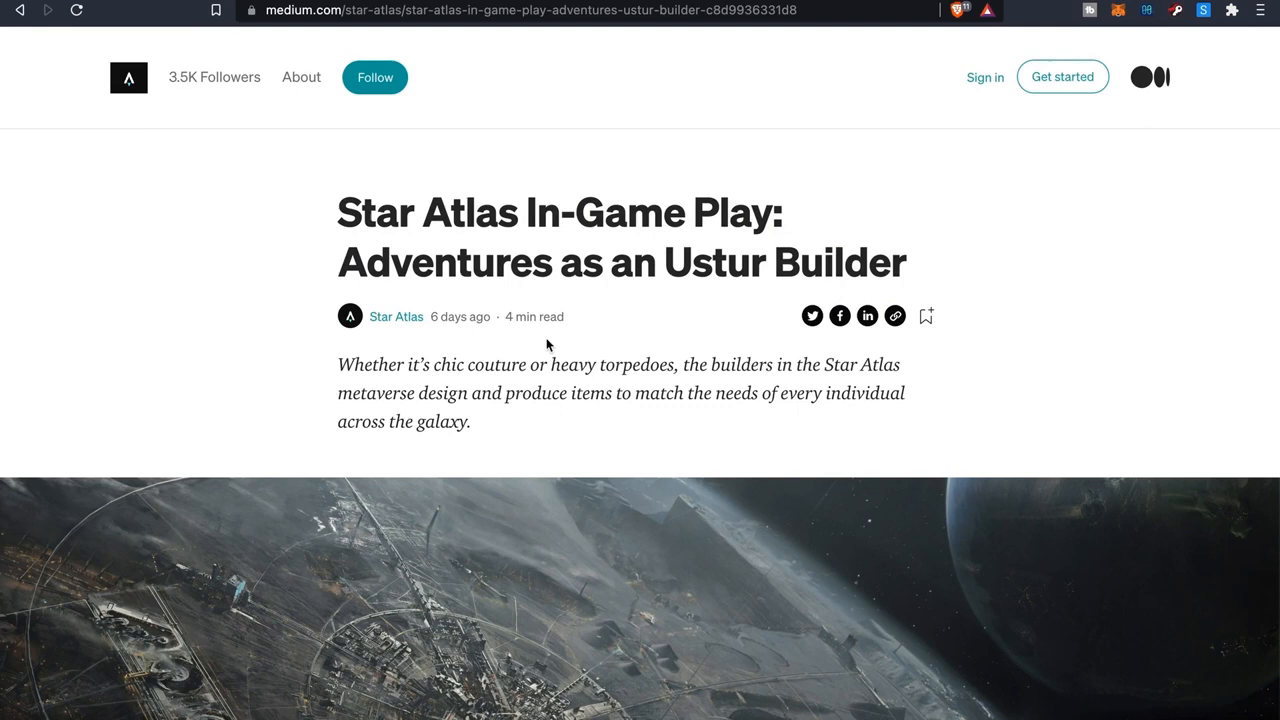
mouse_move(740, 304)
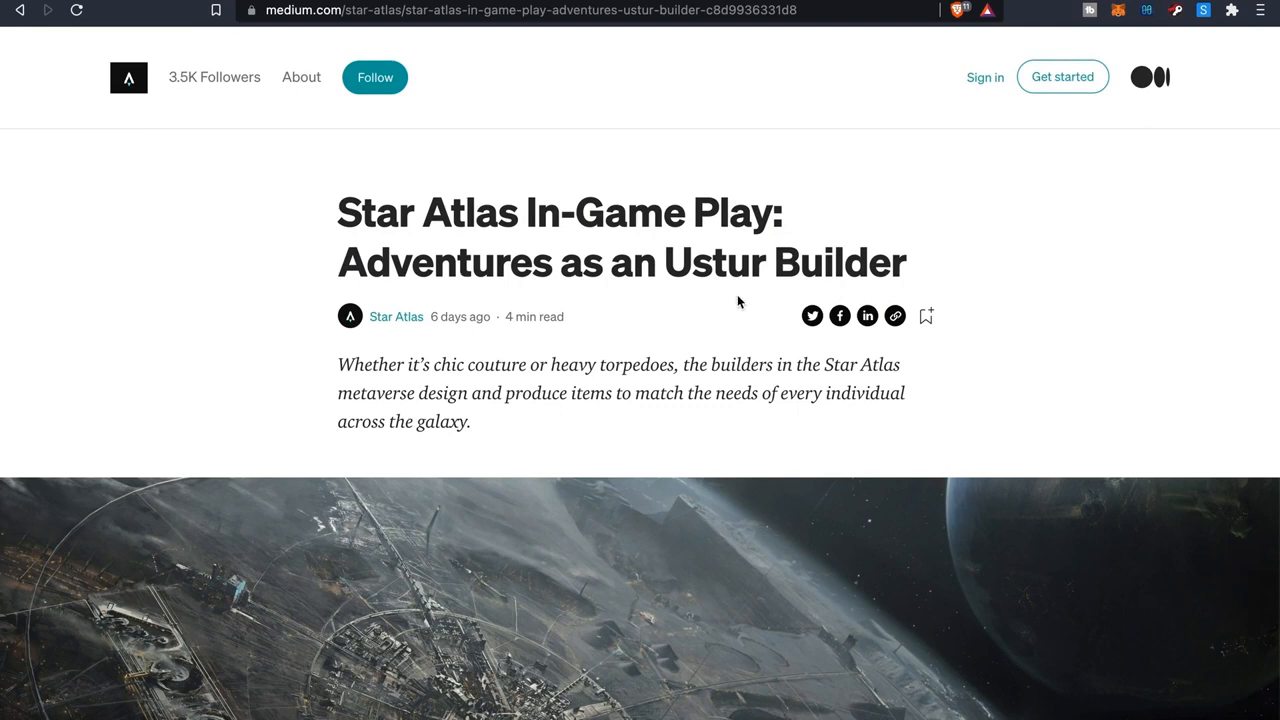
Scroll through the opening paragraphs of the 'Adventures as an Ustur Builder' article
scroll("down", 3)
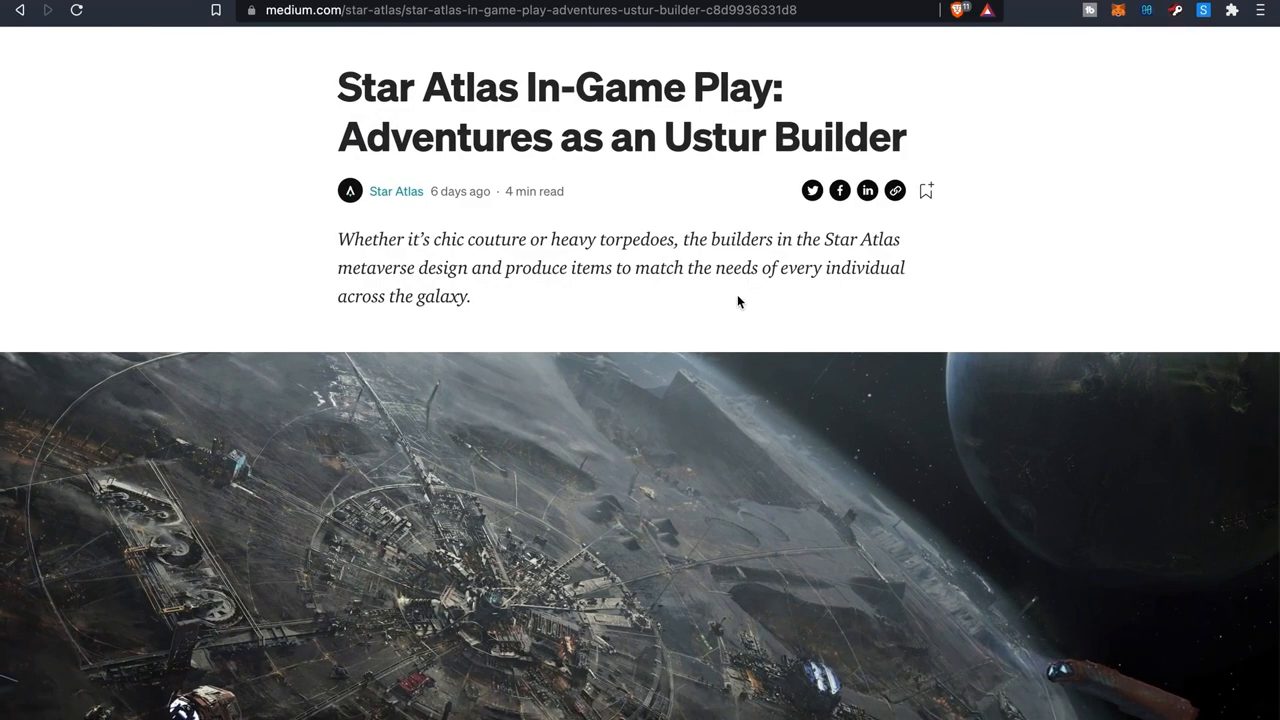
scroll("down", 3)
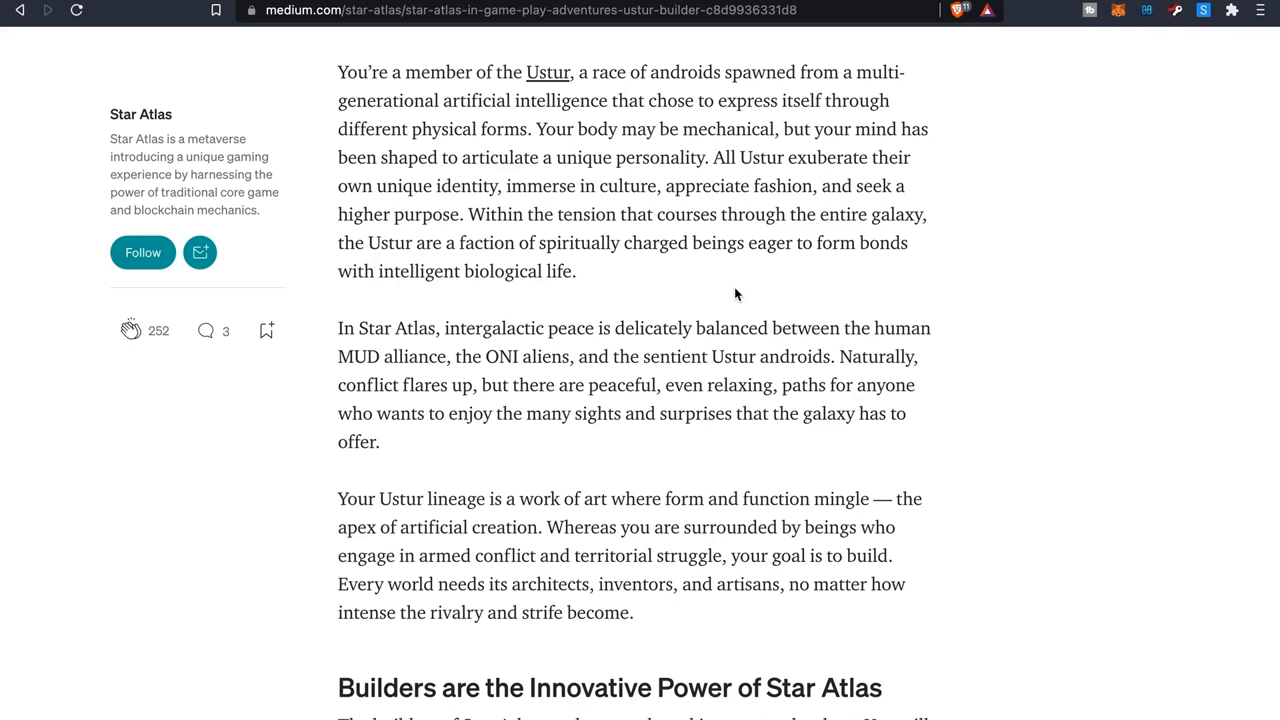
Read through the 'Builders are the Innovative Power' section and reach the MUD explorer article
scroll("down", 3)
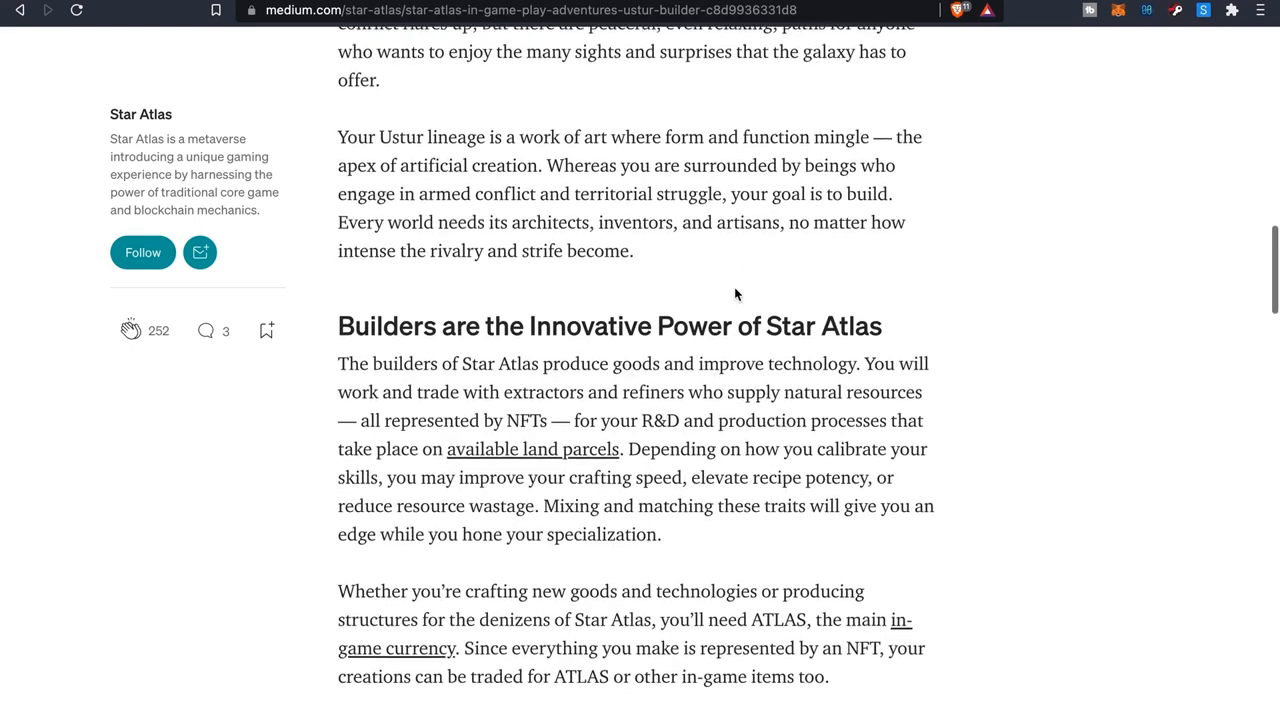
scroll("down", 3)
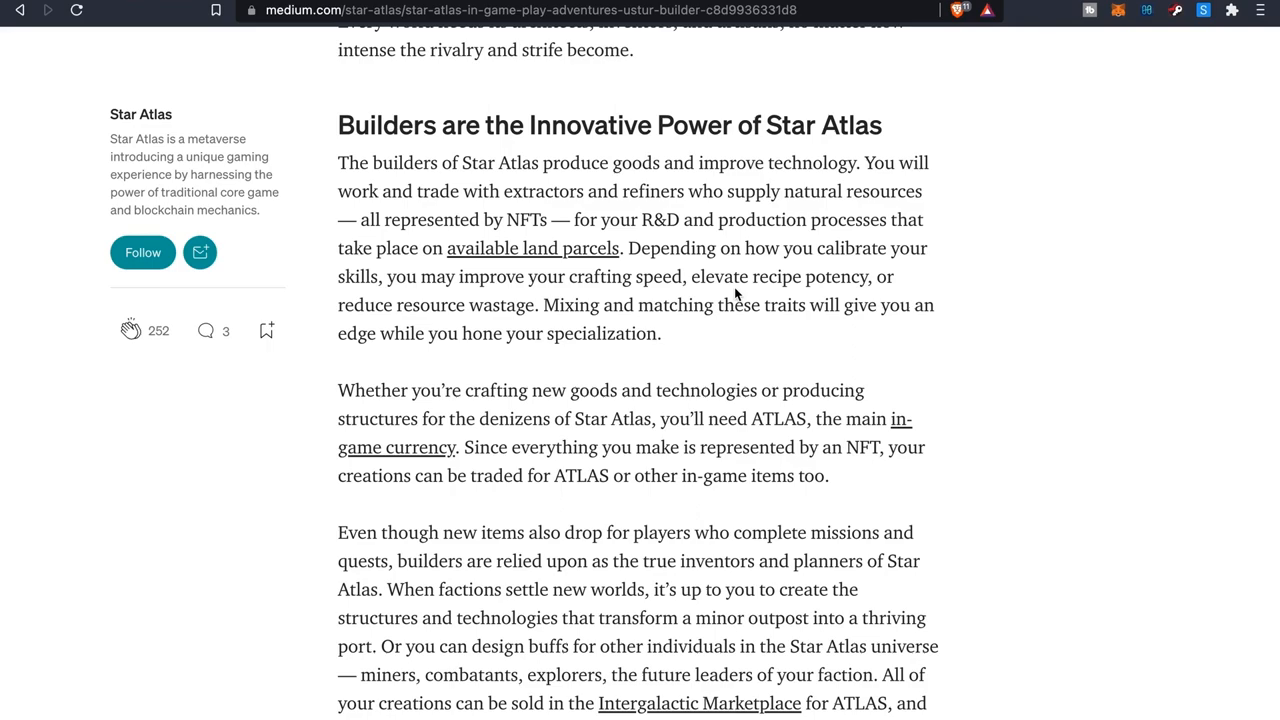
scroll("down", 3)
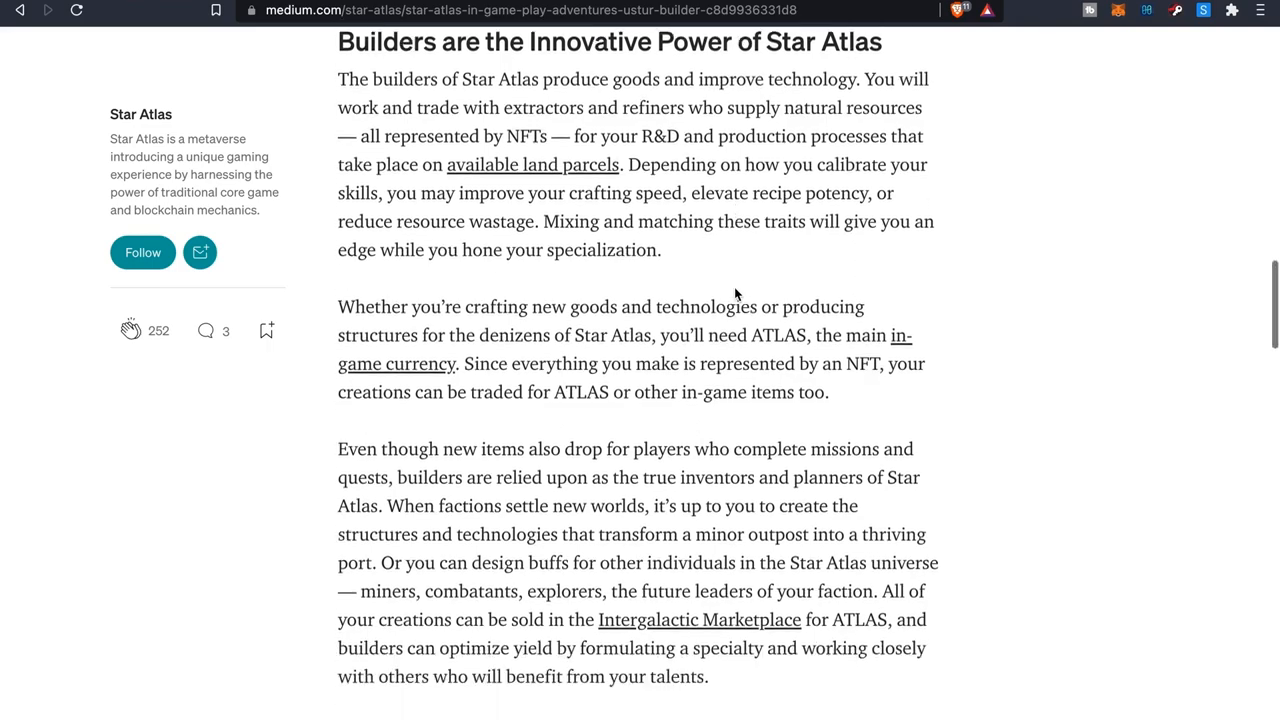
scroll("down", 3)
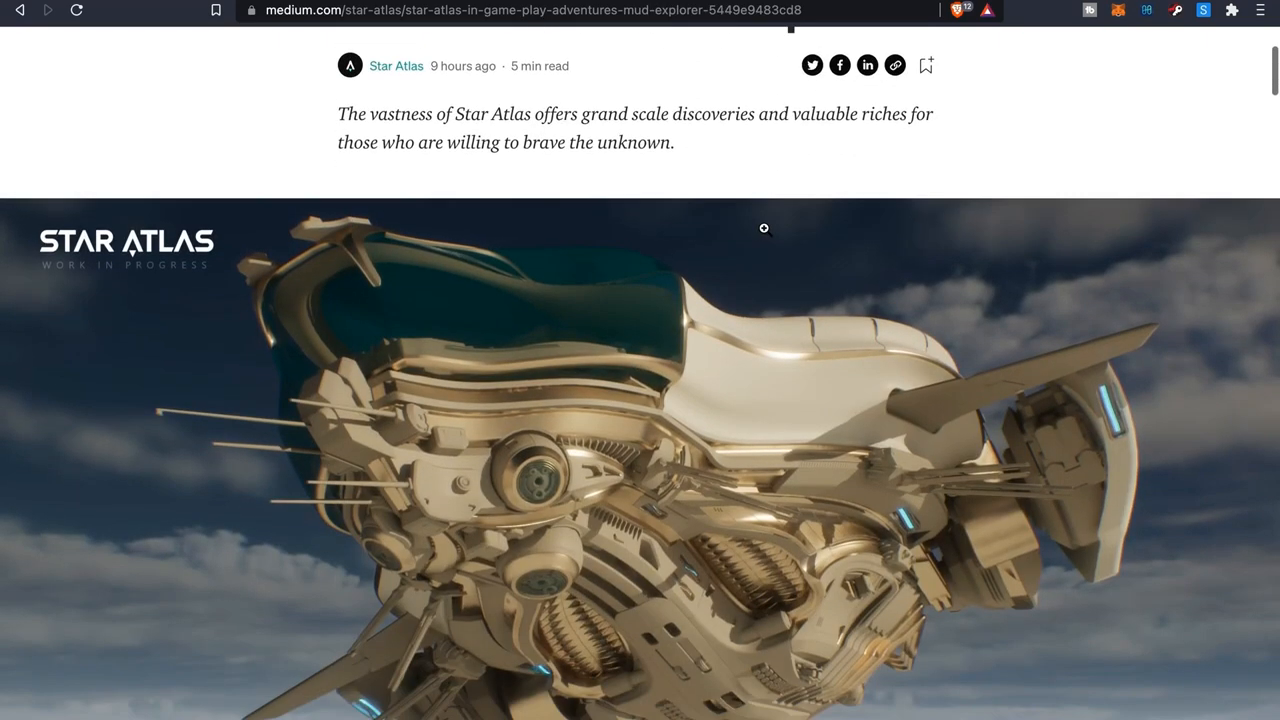
Scroll on to the 'Conquest as an ONI fighter' article
scroll("down", 3)
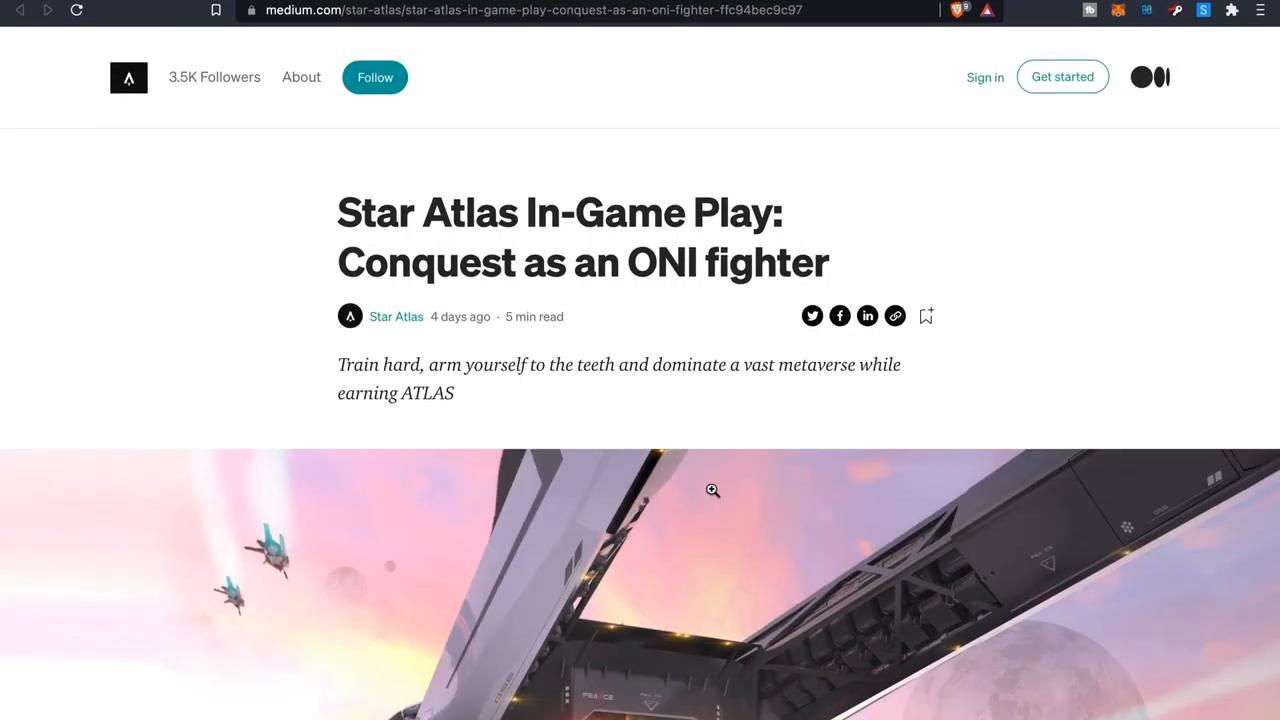
Read the ONI fighter ship and combat sections, then open the landowner adventures article
scroll("down", 3)
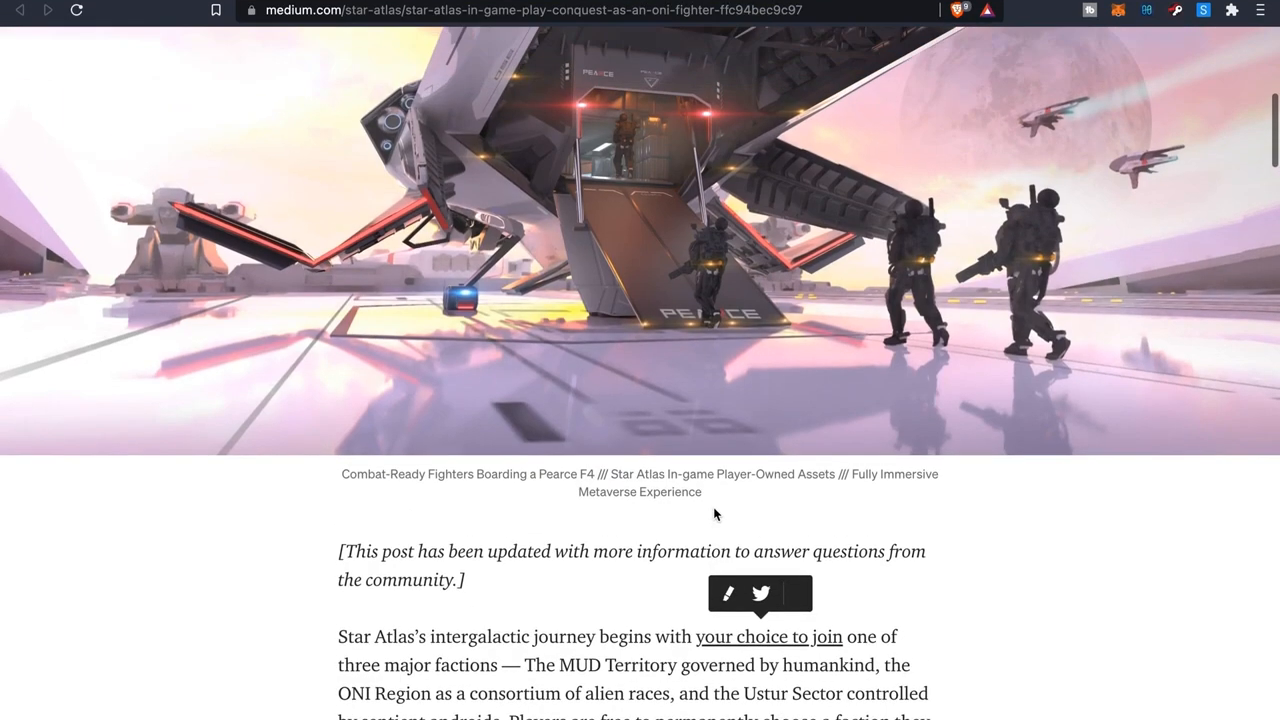
scroll("down", 3)
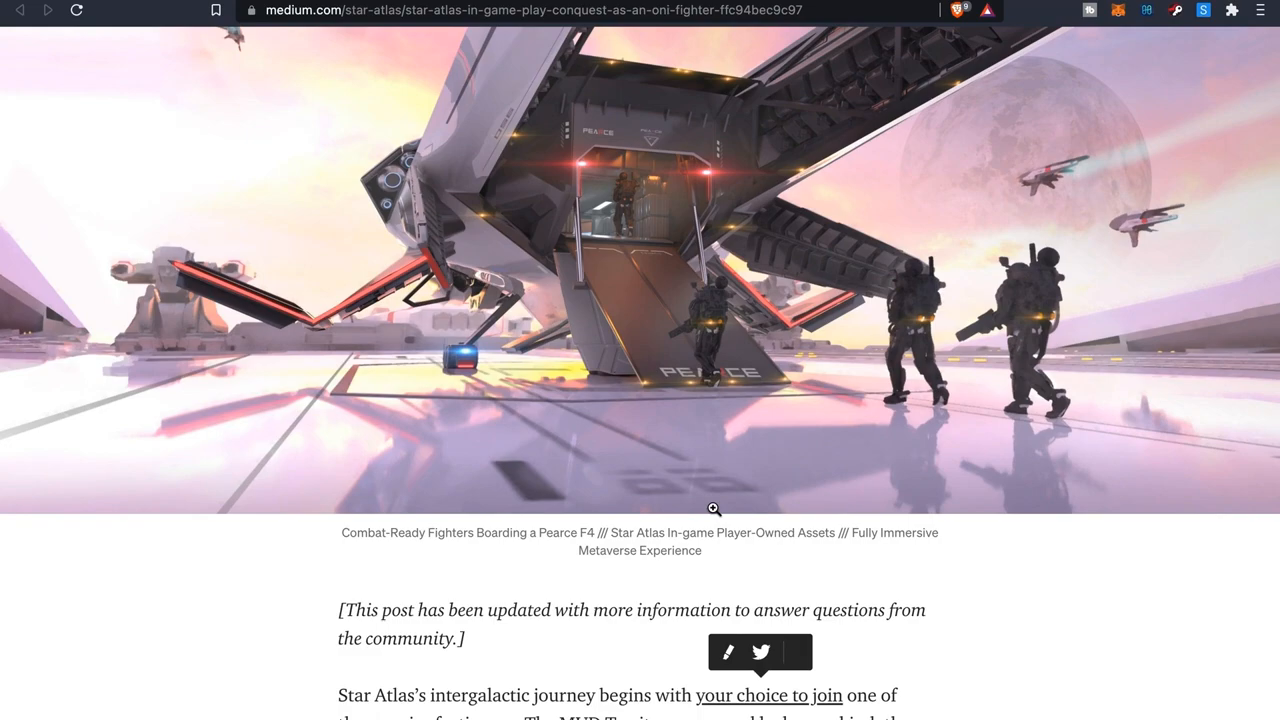
scroll("down", 3)
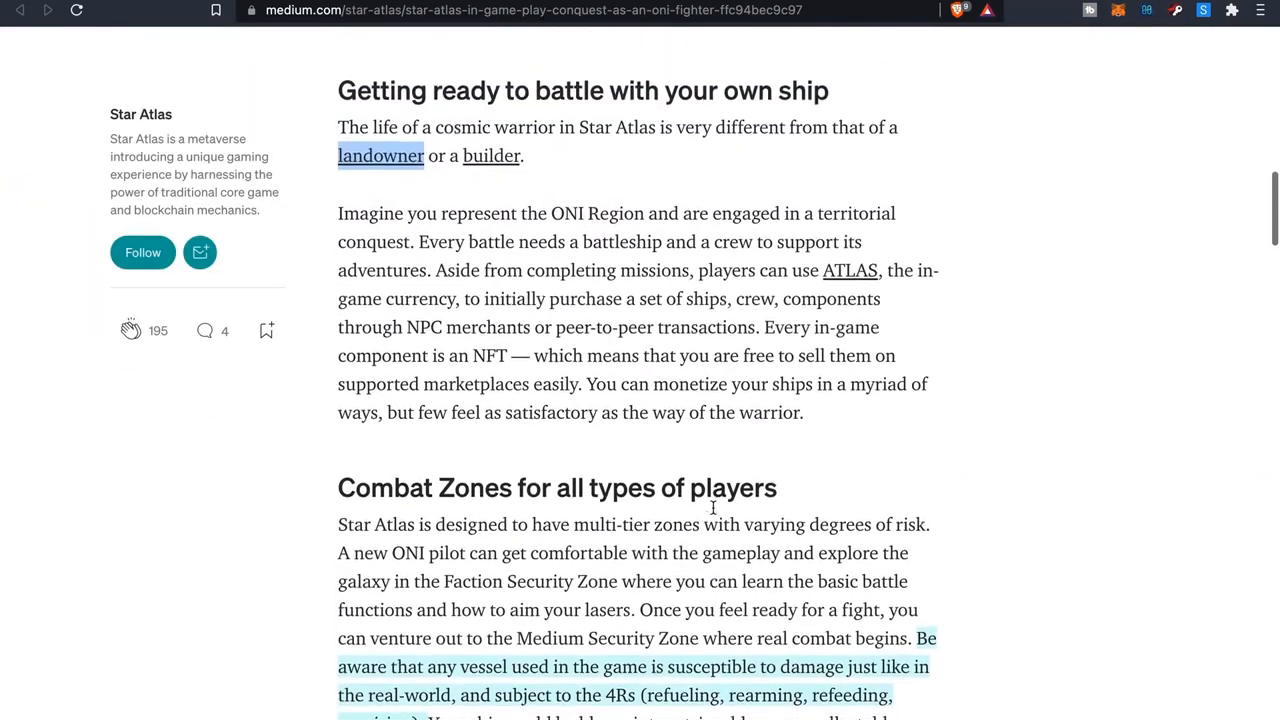
scroll("up", 3)
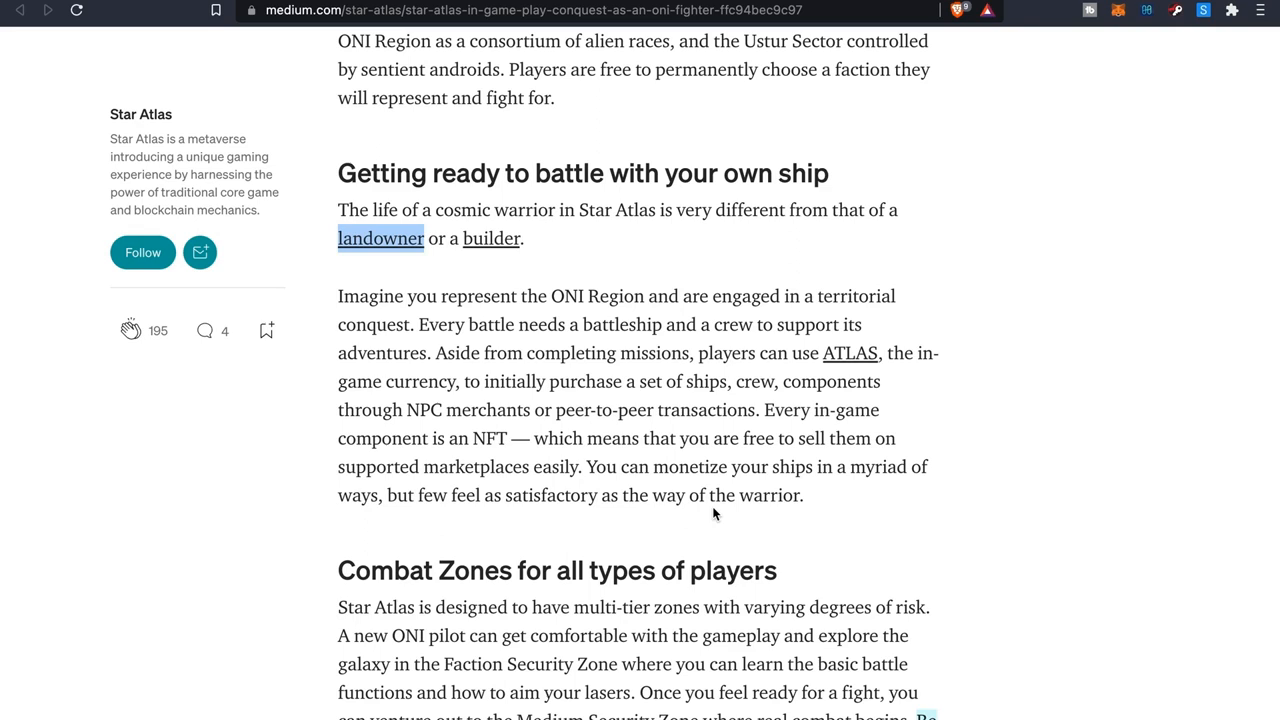
mouse_move(926, 200)
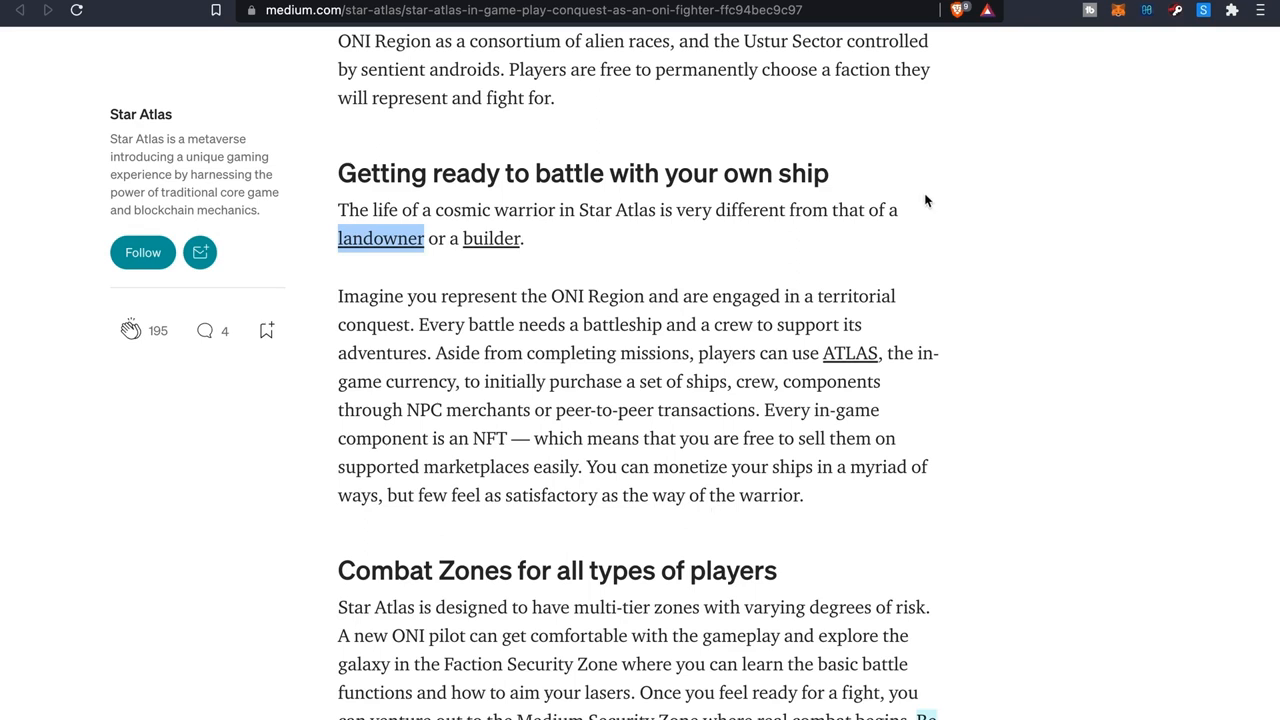
mouse_move(920, 196)
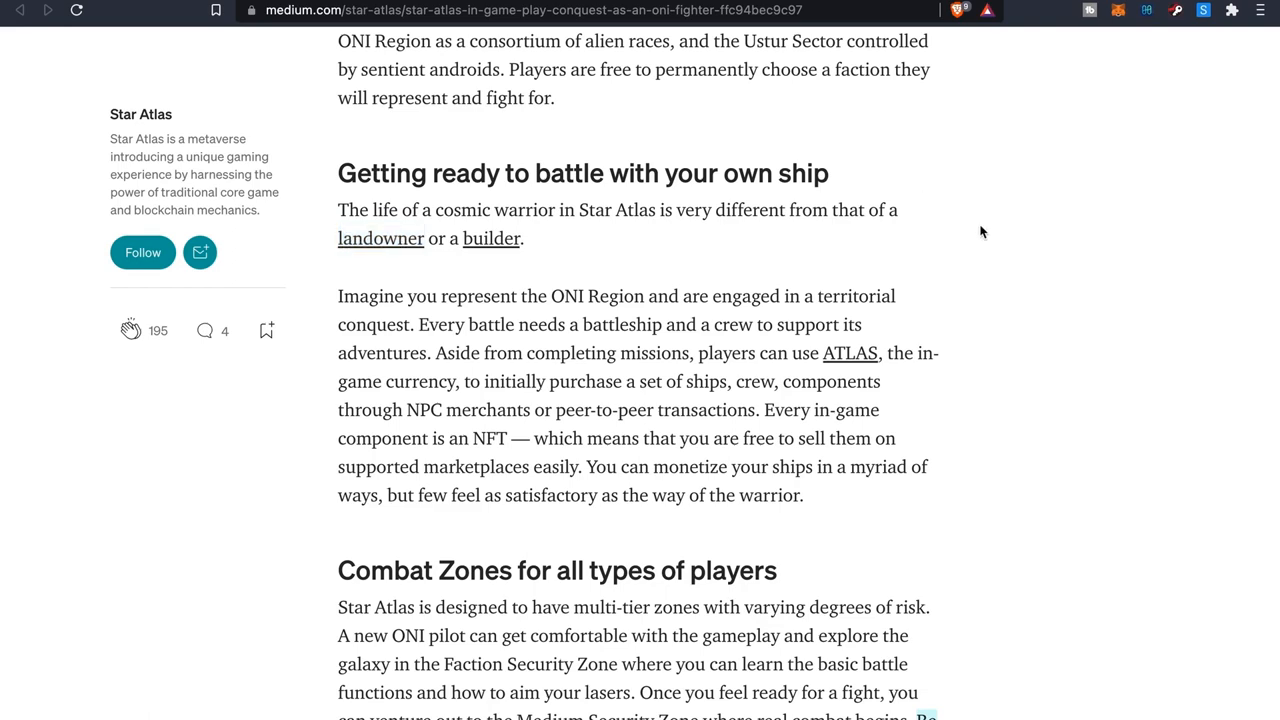
left_click(380, 238)
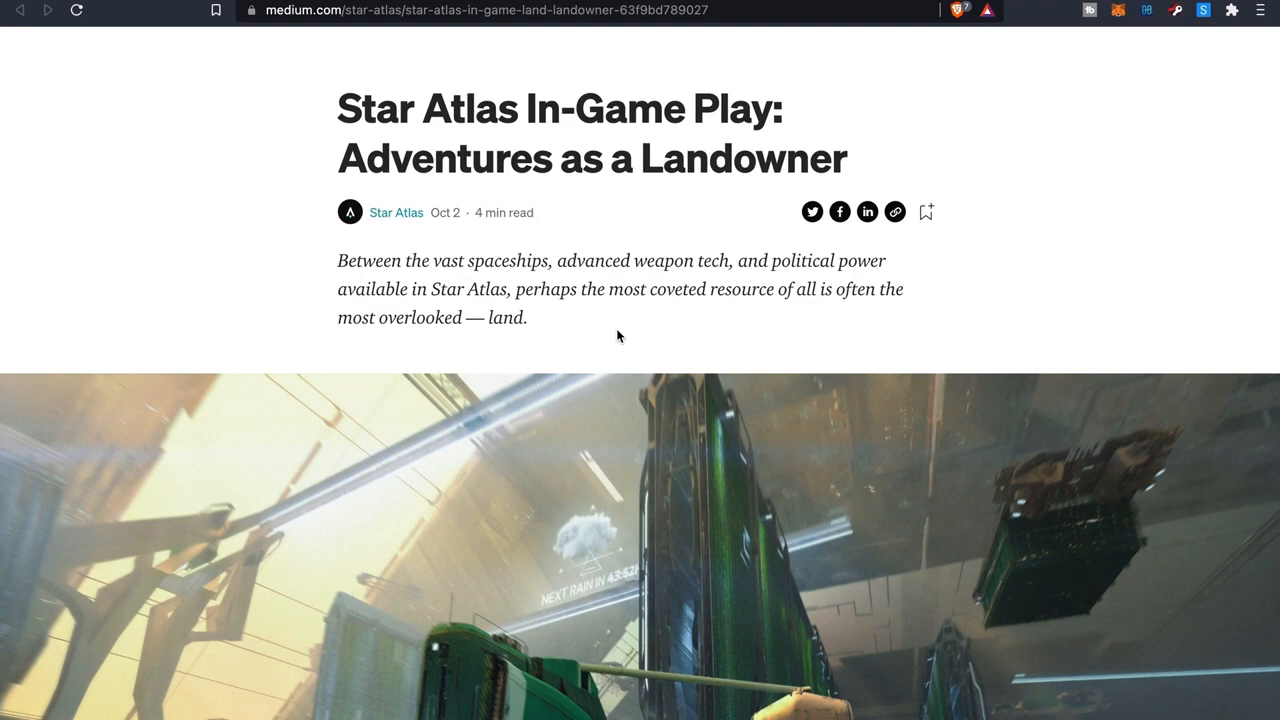
Scroll through the landowner article's land-ownership highlights
scroll("down", 3)
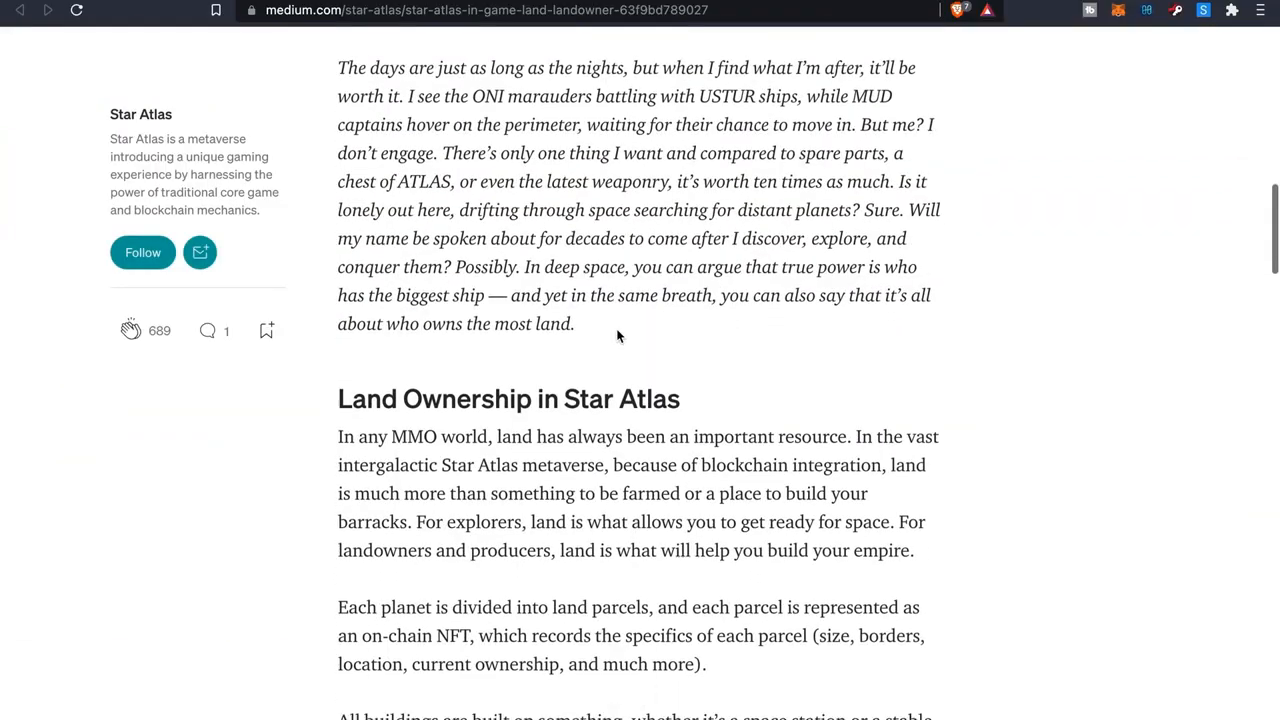
scroll("down", 3)
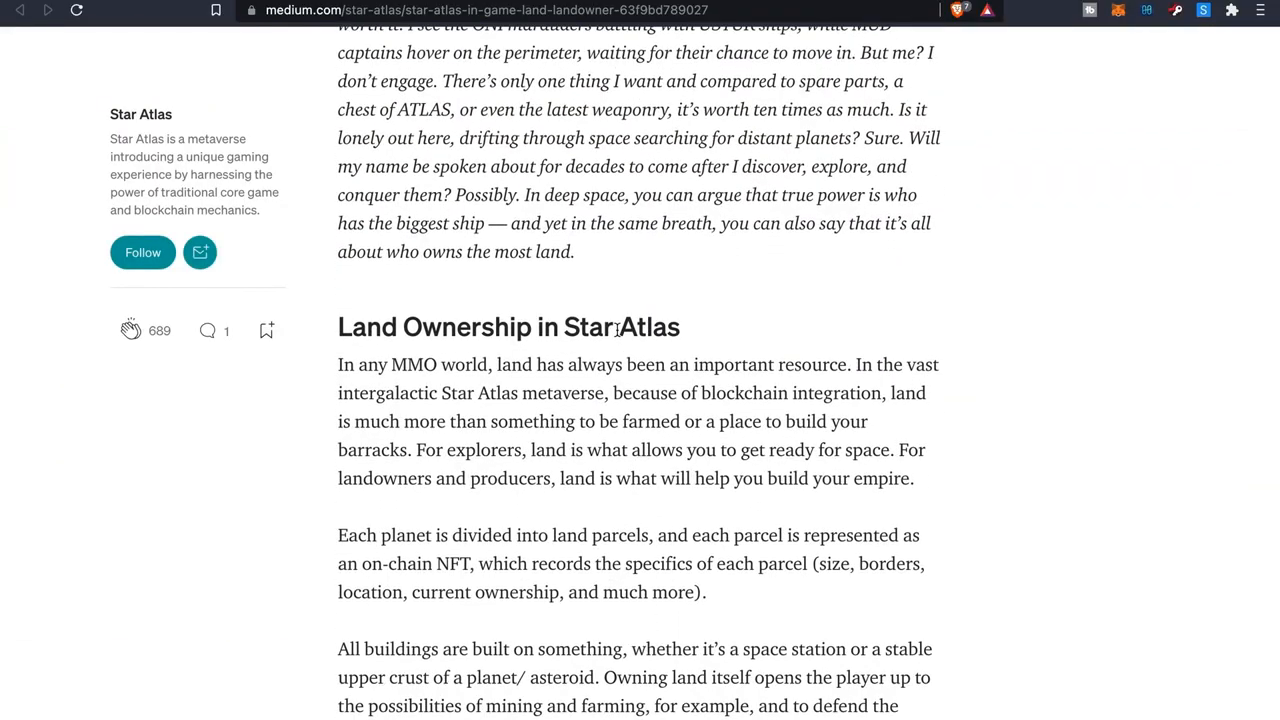
scroll("down", 3)
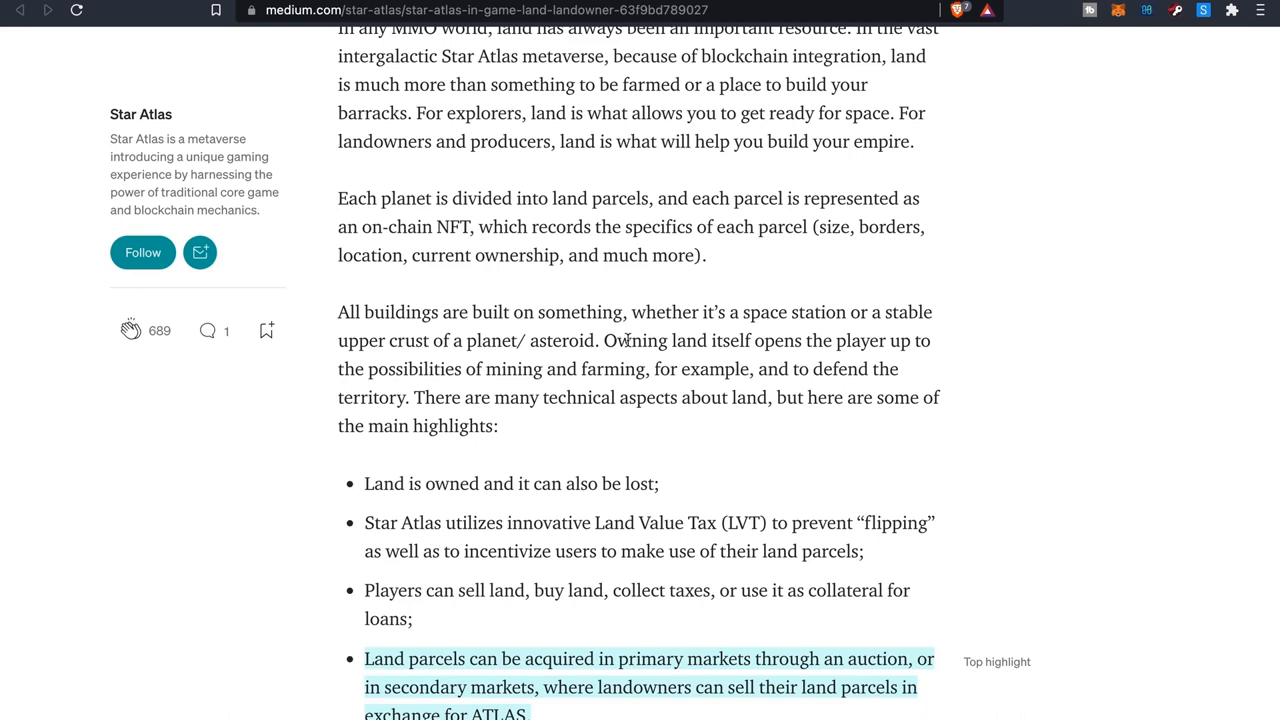
mouse_move(664, 370)
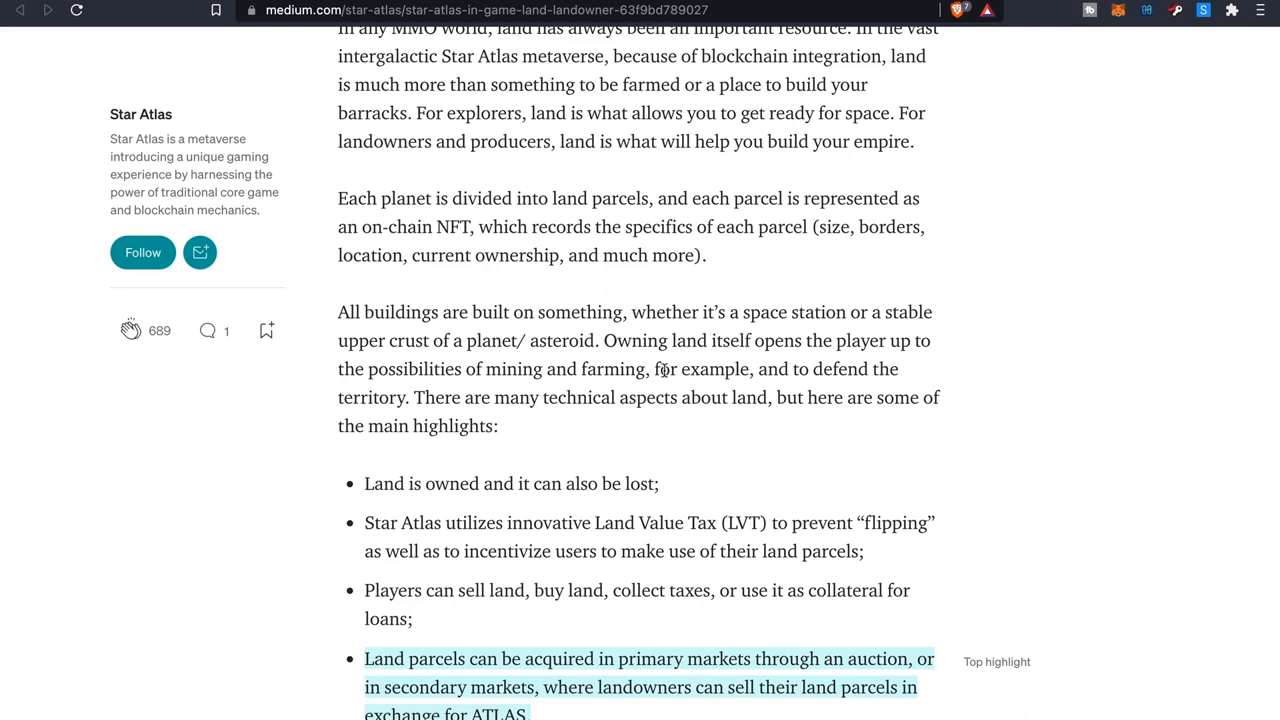
scroll("down", 3)
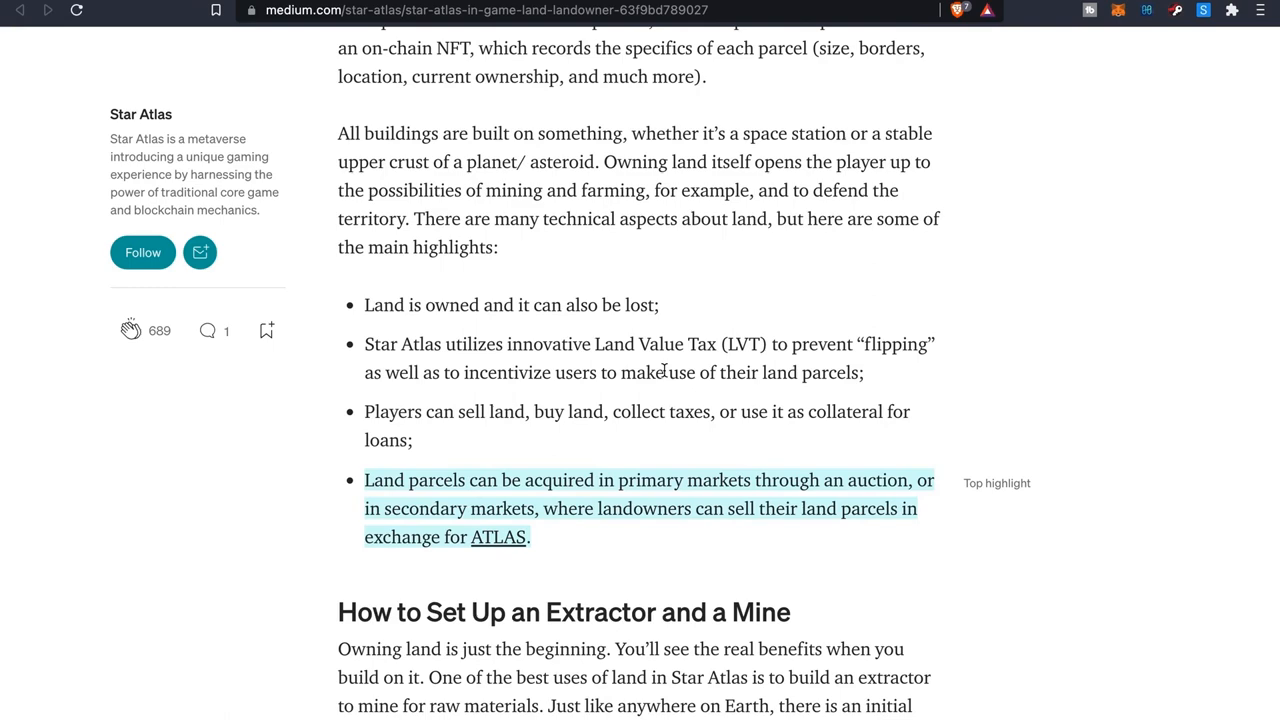
scroll("down", 3)
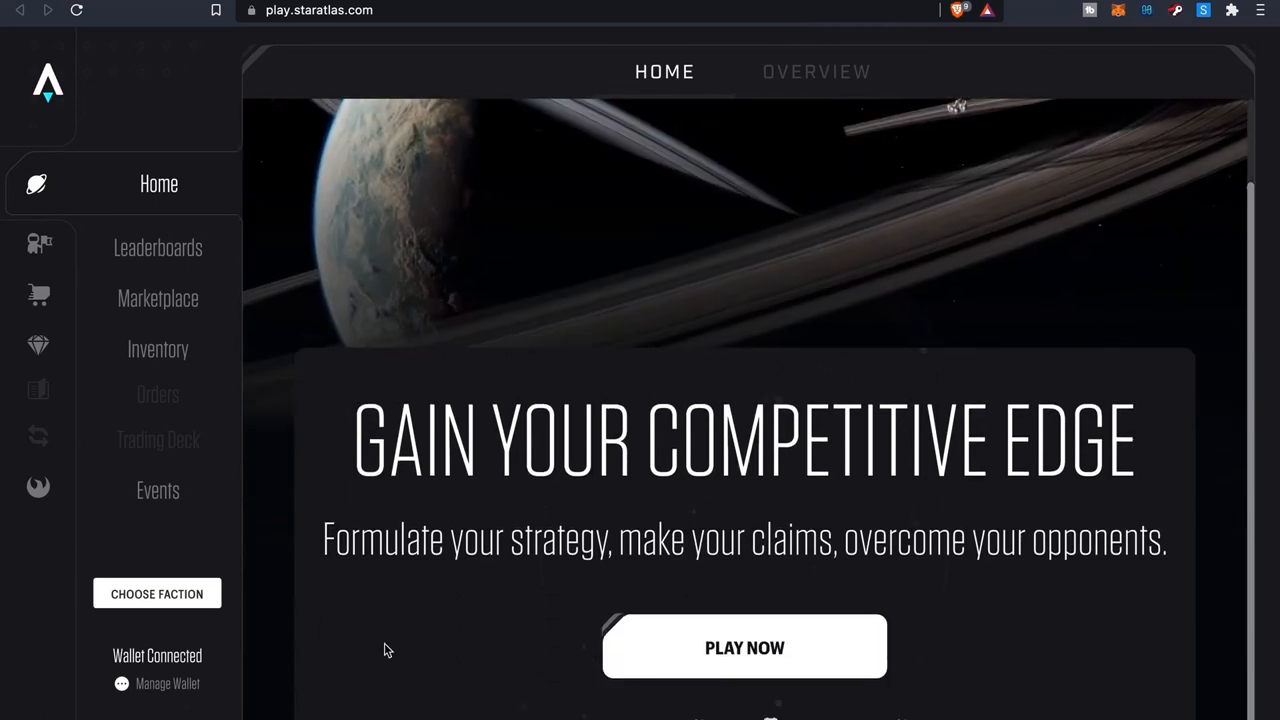
Open Choose Faction and read down the Ustur Sector background story and player stats
left_click(156, 592)
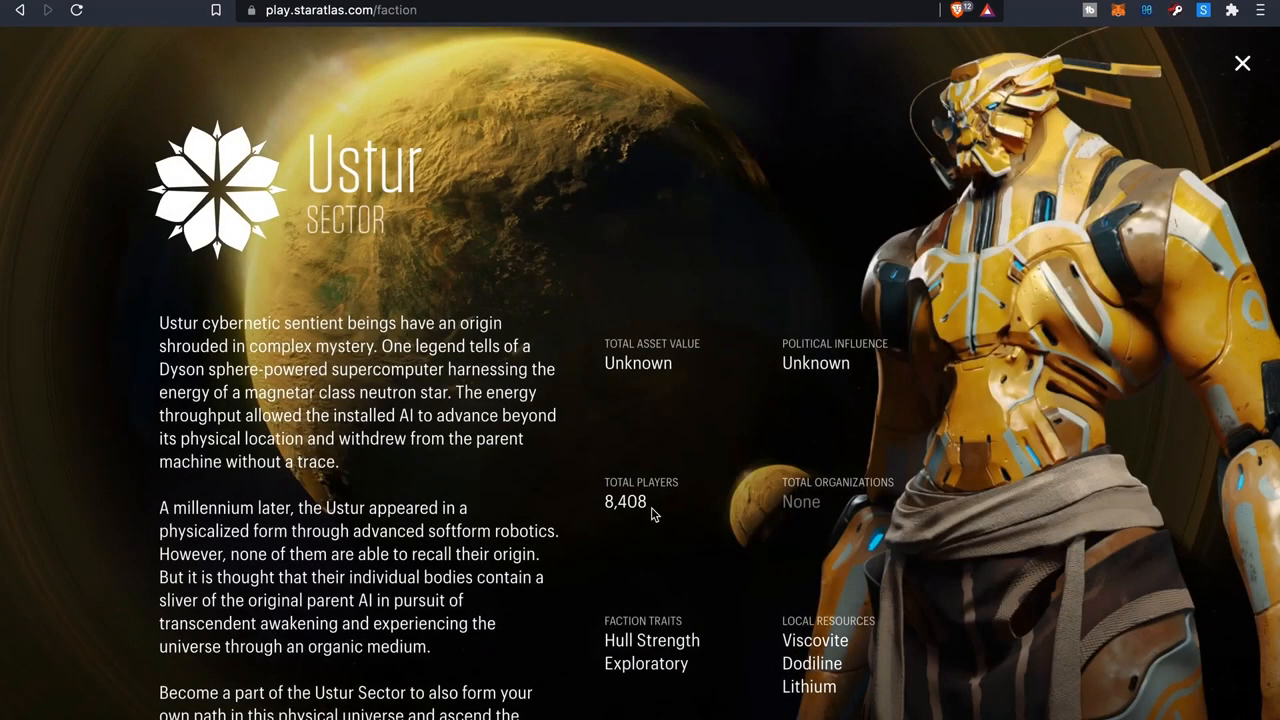
scroll("down", 3)
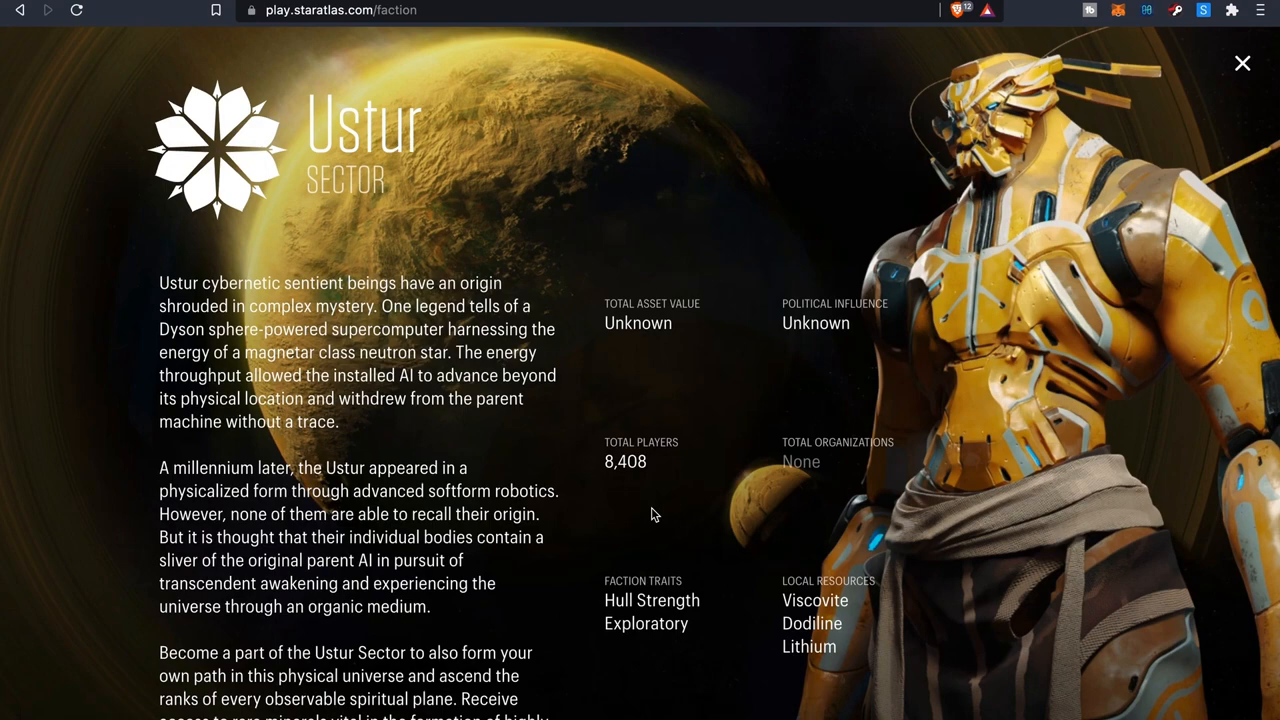
scroll("down", 3)
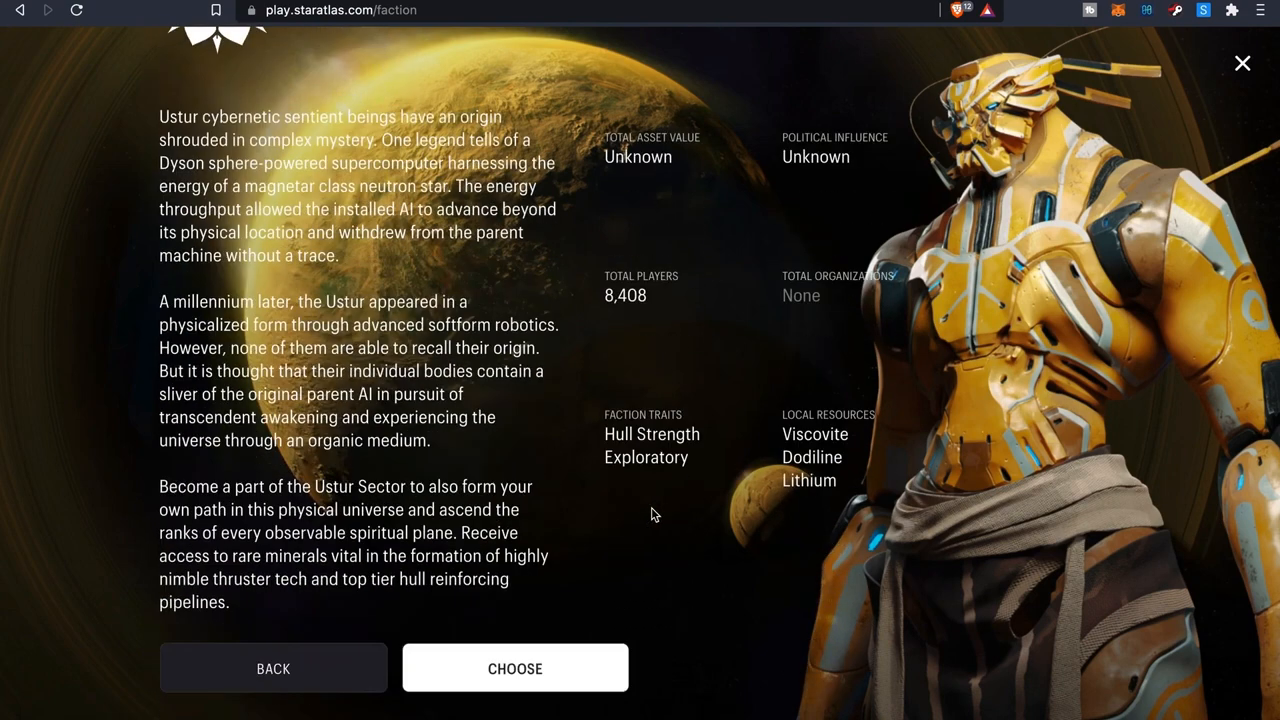
Choose Ustur Sector and confirm it as the permanent faction
left_click(516, 668)
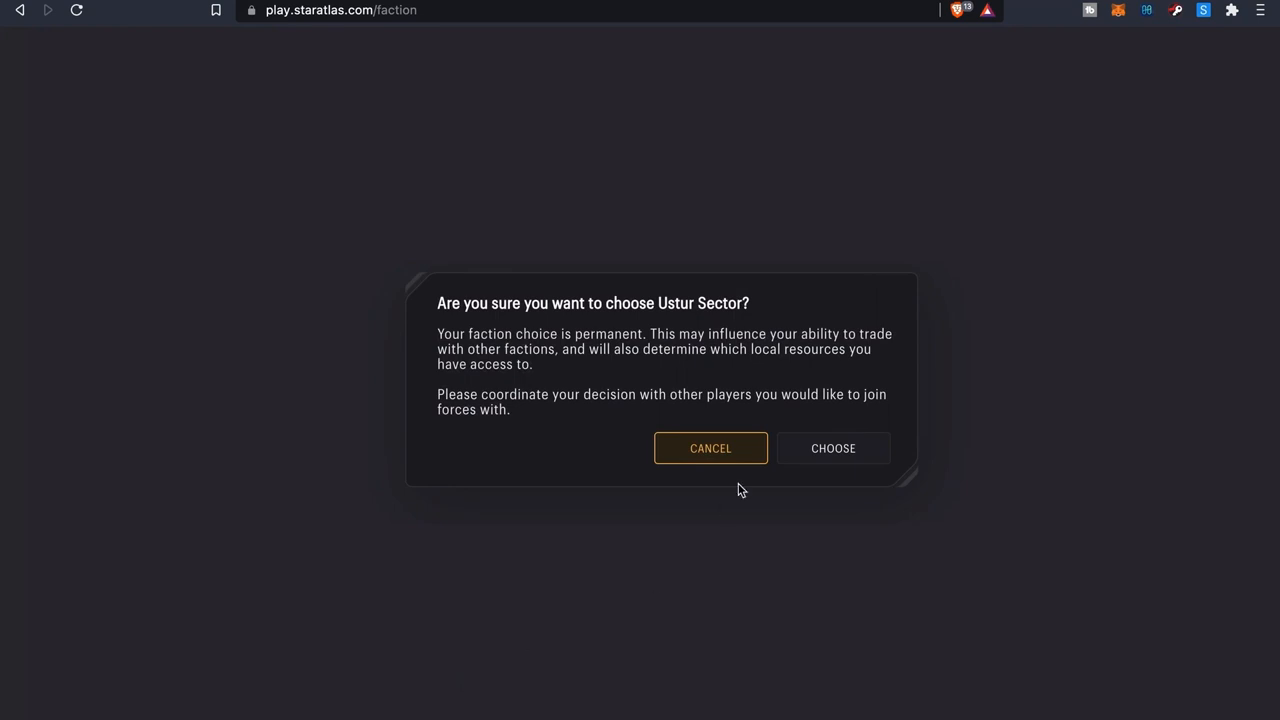
mouse_move(756, 488)
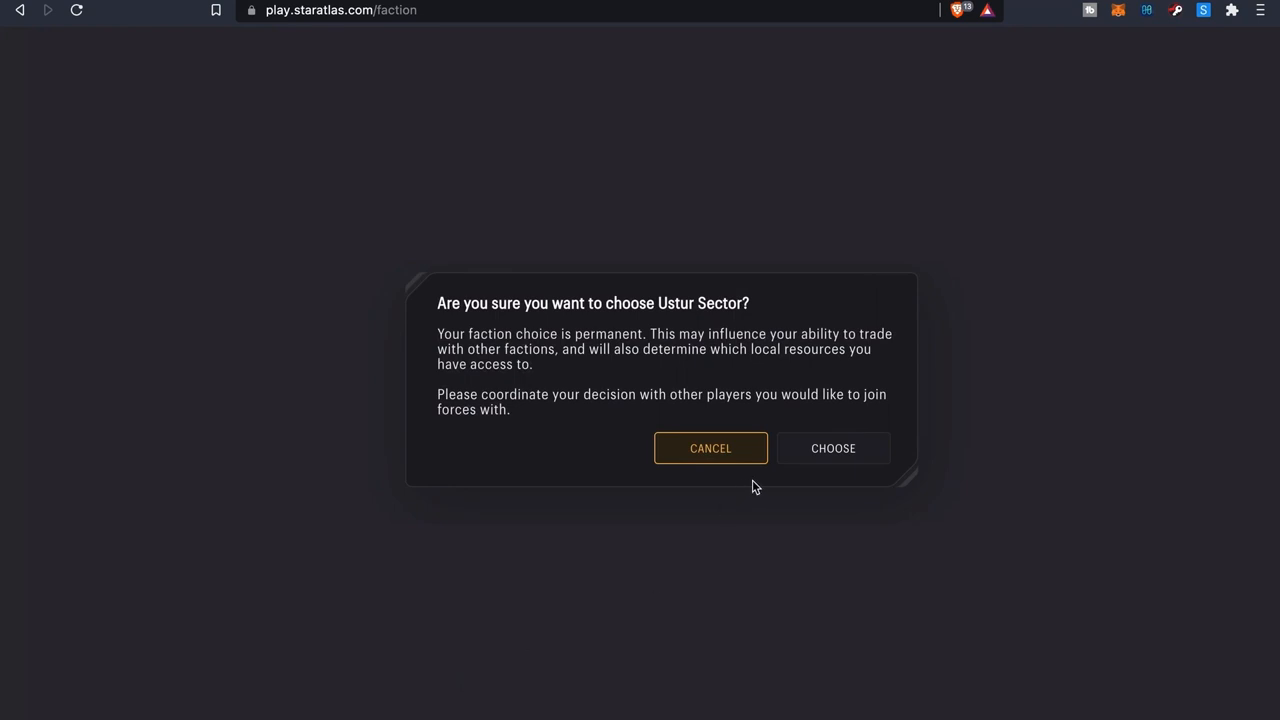
mouse_move(848, 490)
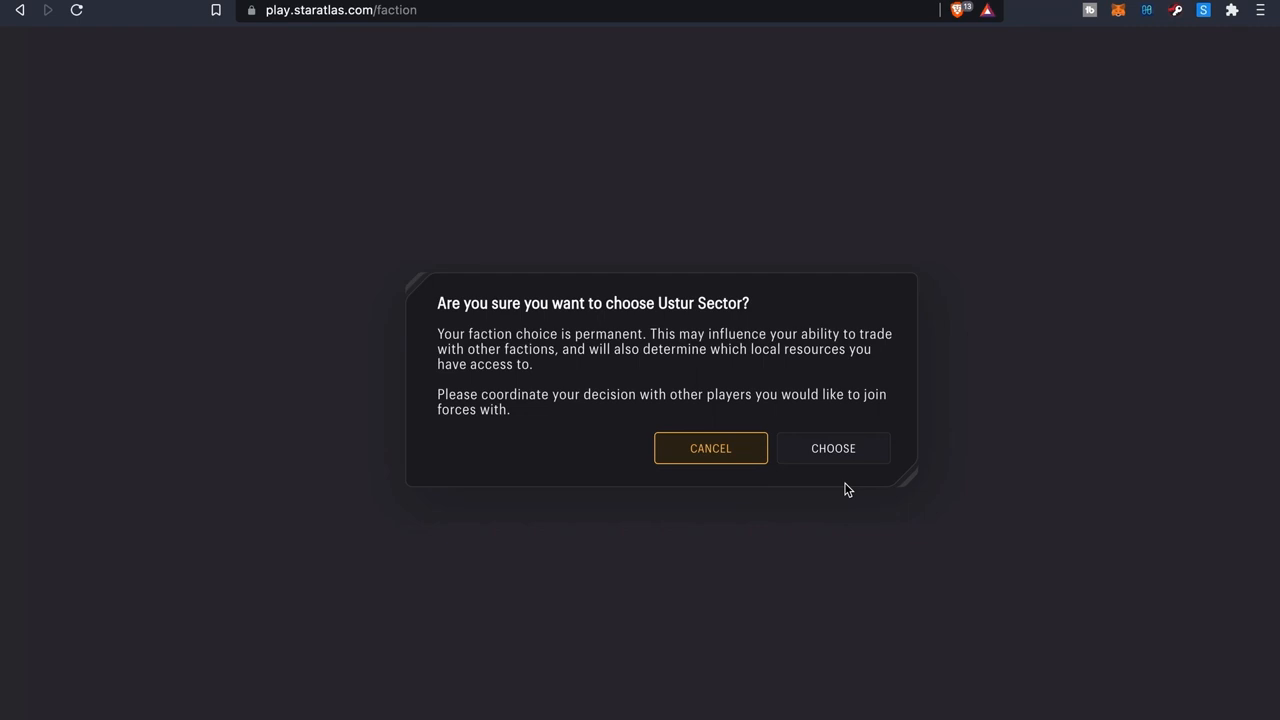
left_click(832, 448)
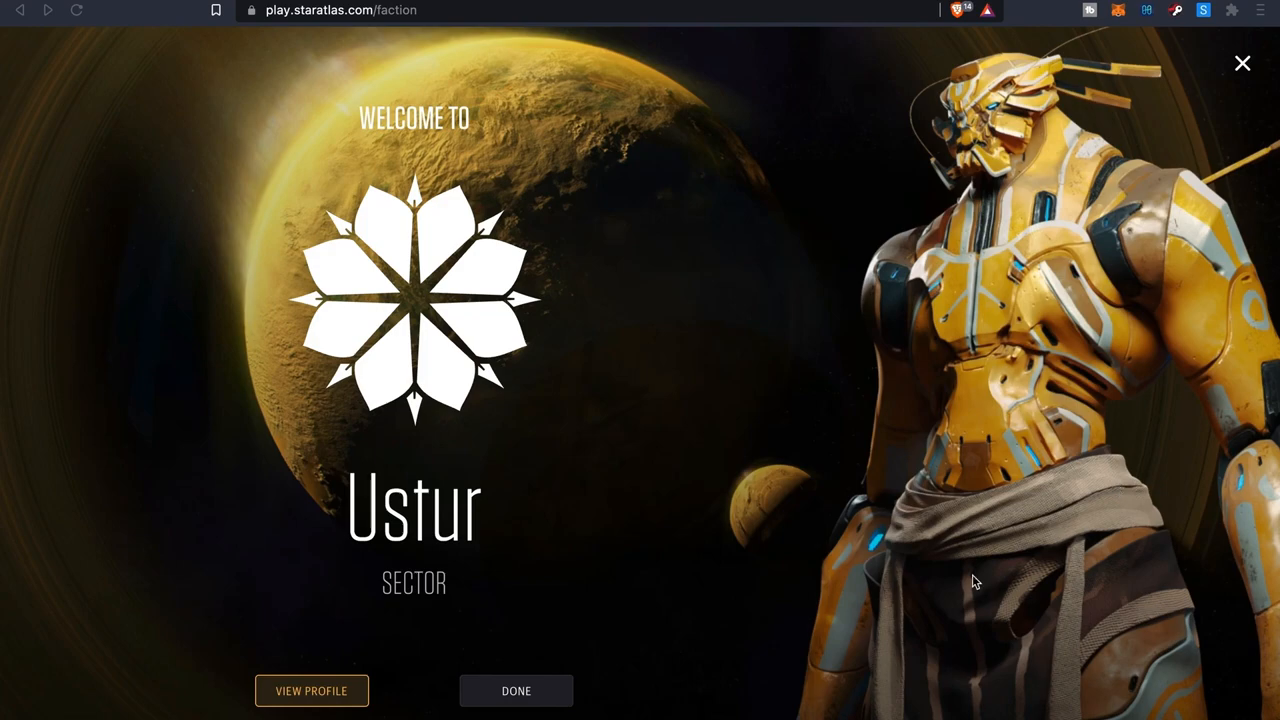
Leave the Welcome to Ustur screen for the profile page via View Profile
left_click(312, 690)
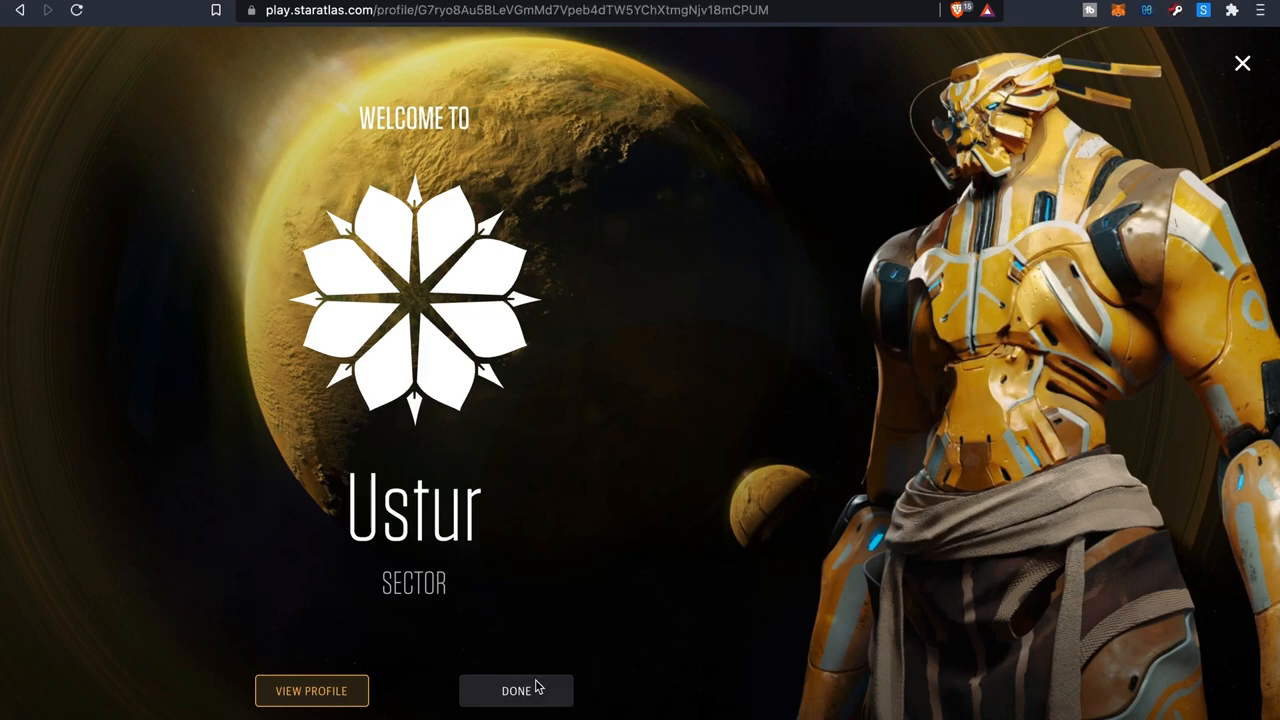
left_click(516, 690)
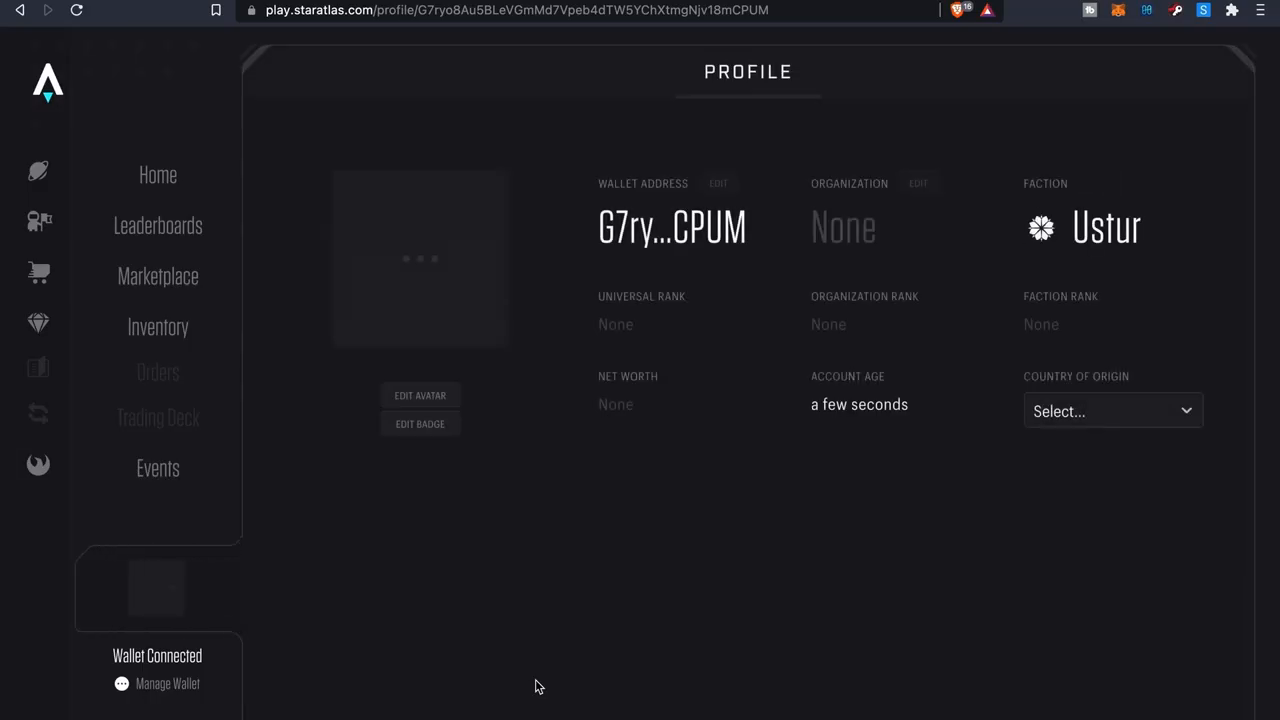
mouse_move(476, 448)
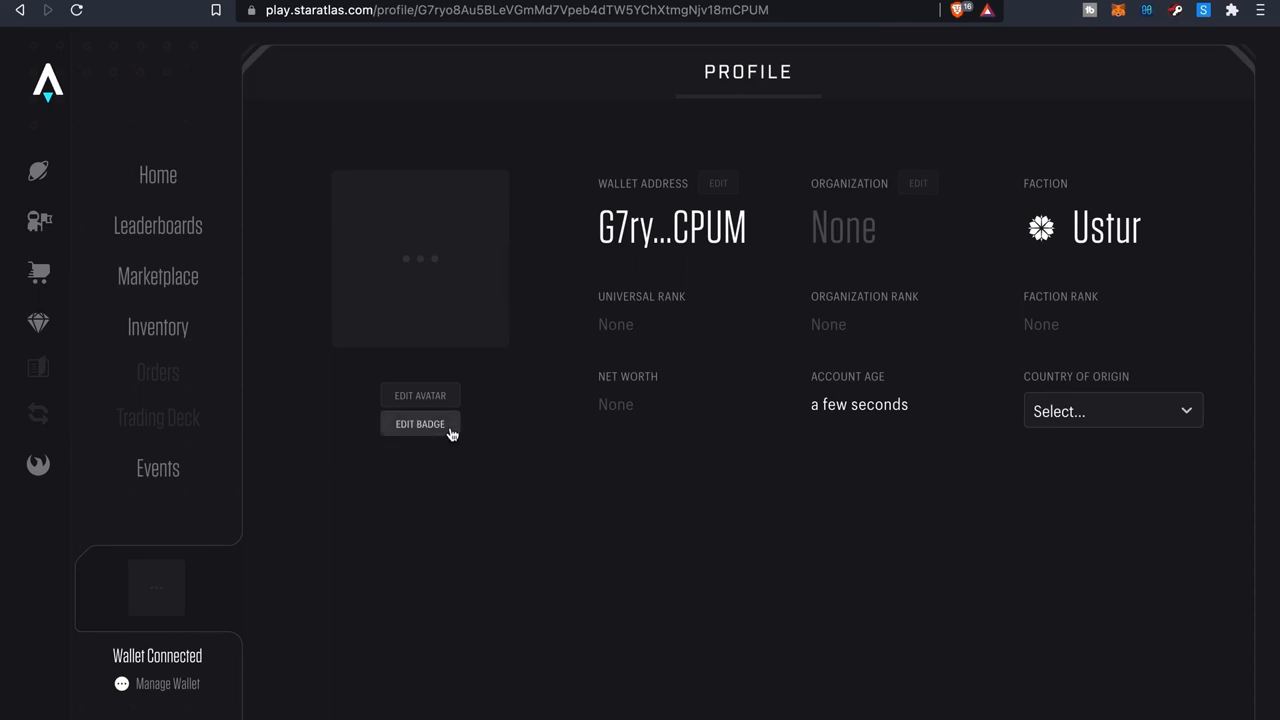
mouse_move(612, 428)
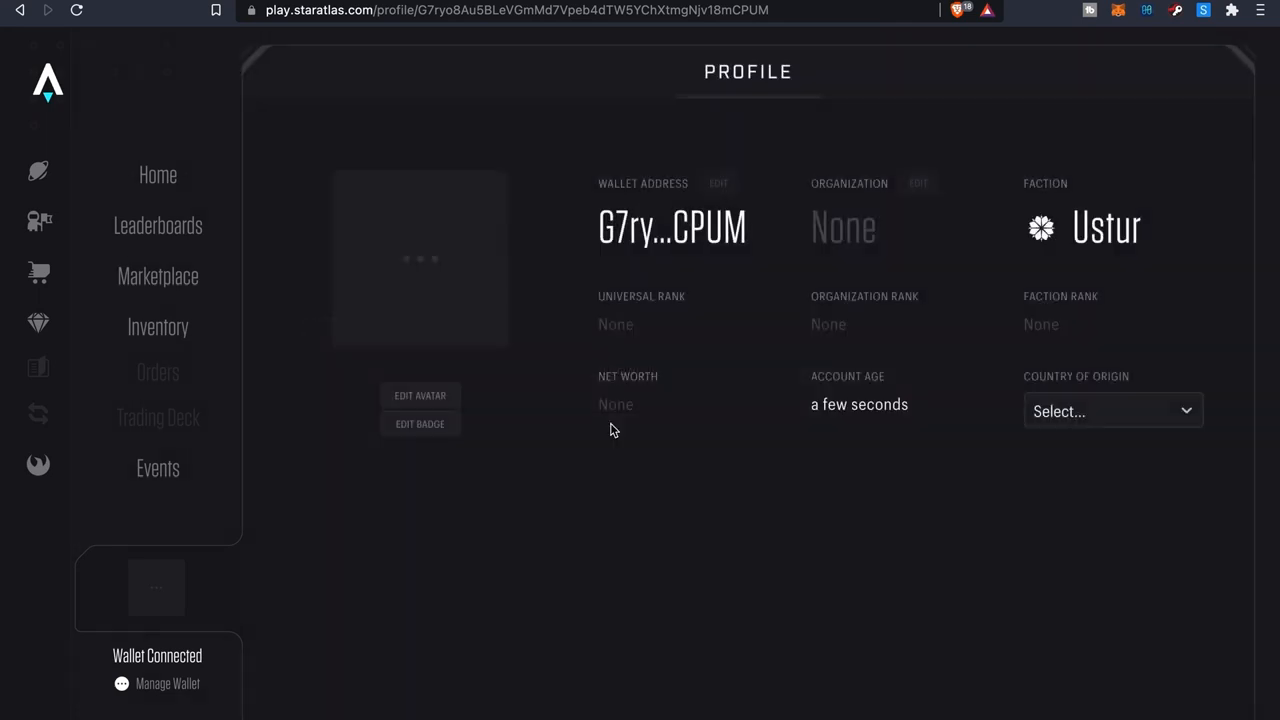
Set the second portrait, the dark silver-armoured character, as avatar and approve the wallet signature
left_click(420, 396)
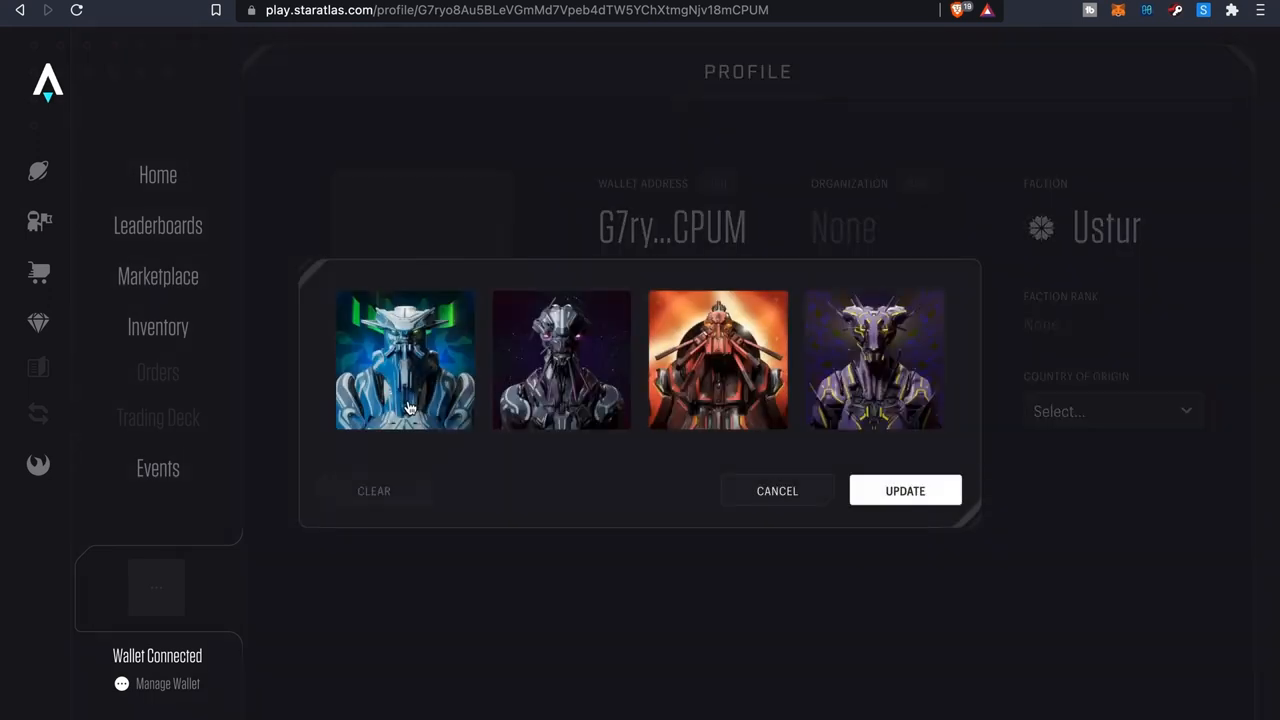
mouse_move(476, 386)
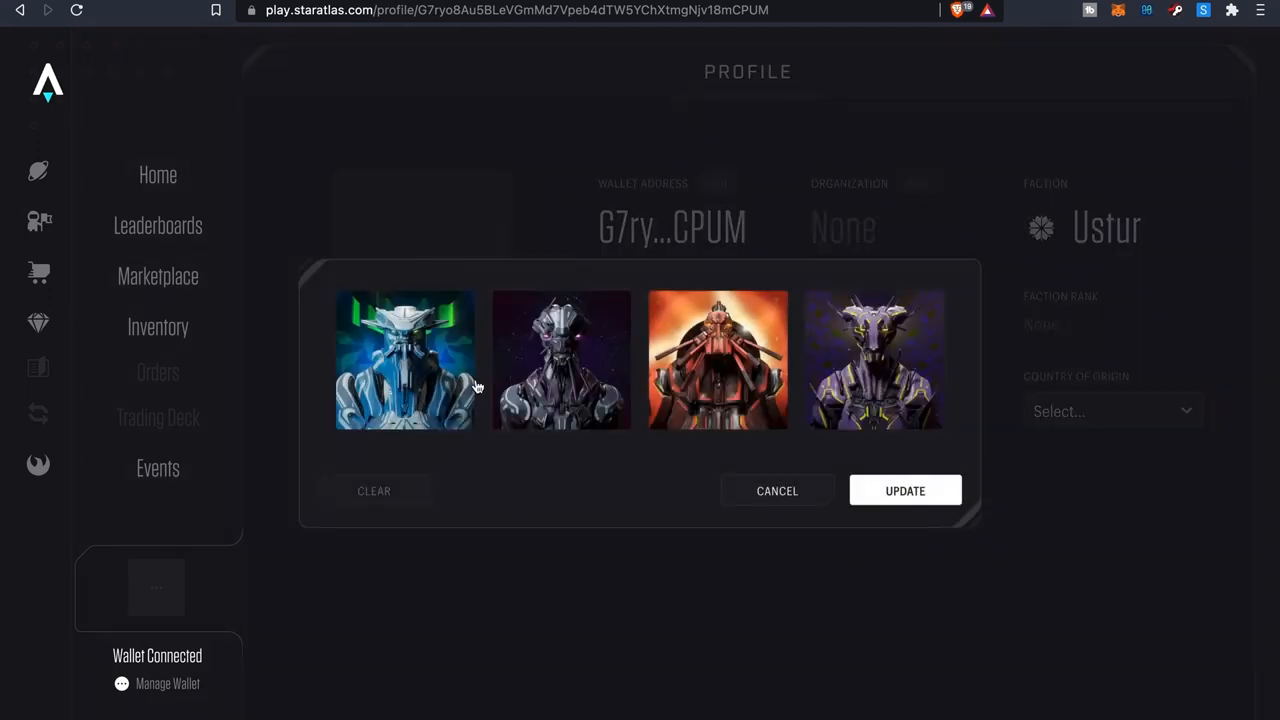
left_click(560, 360)
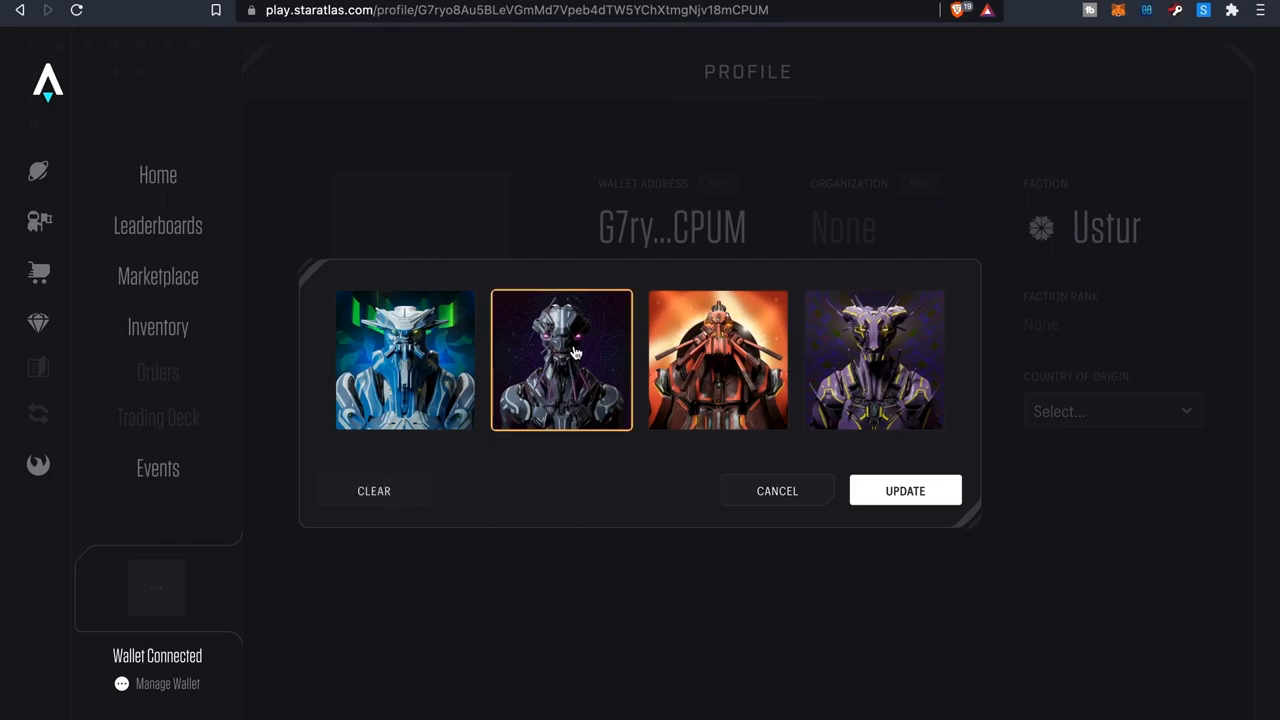
left_click(904, 490)
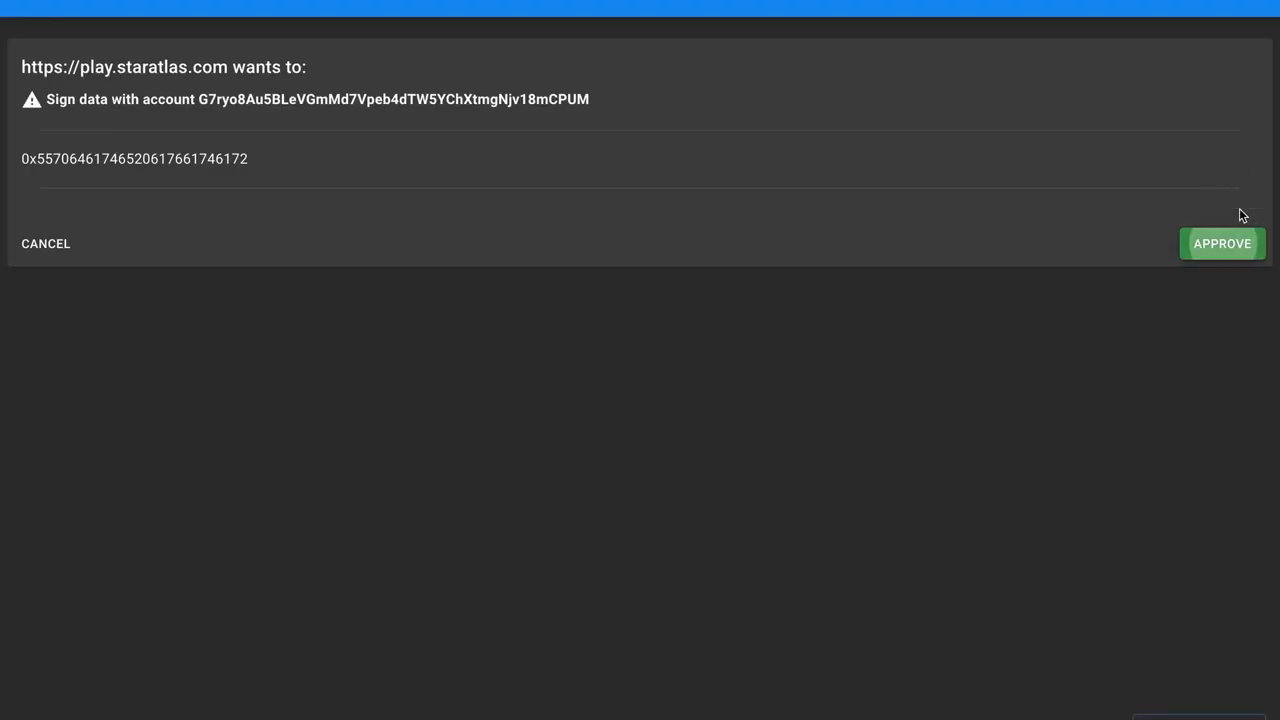
left_click(1220, 244)
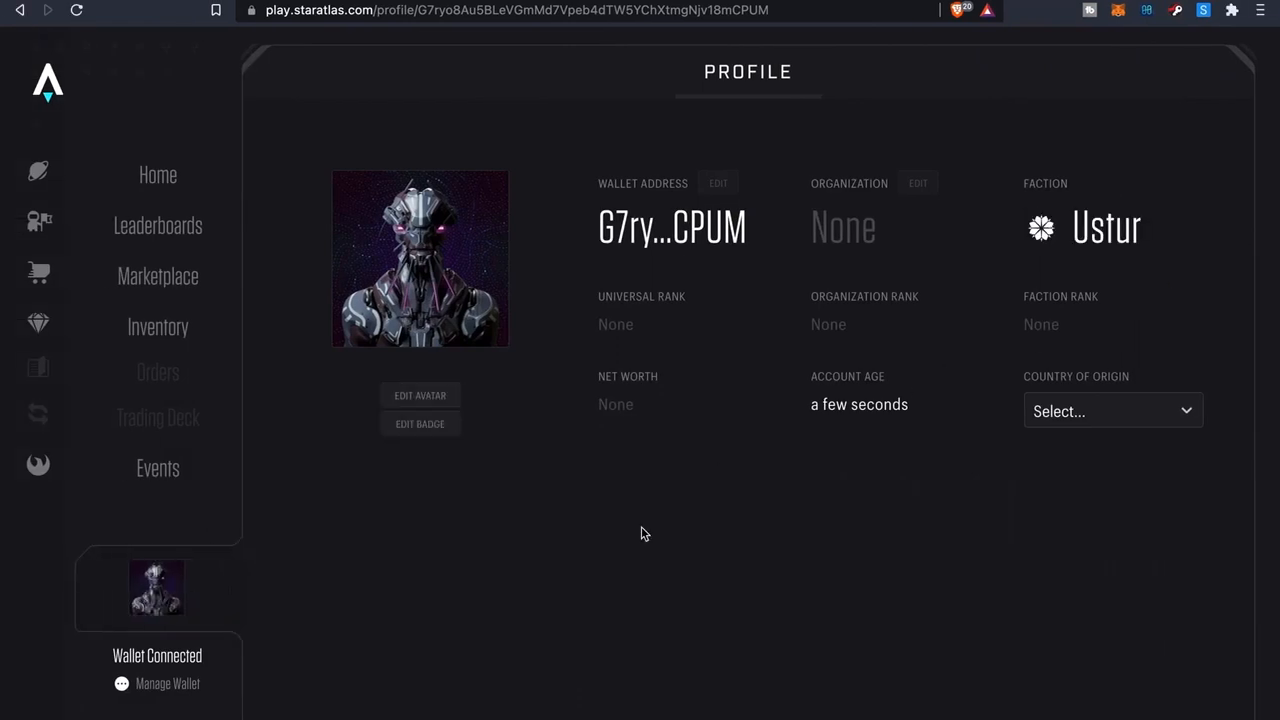
mouse_move(616, 322)
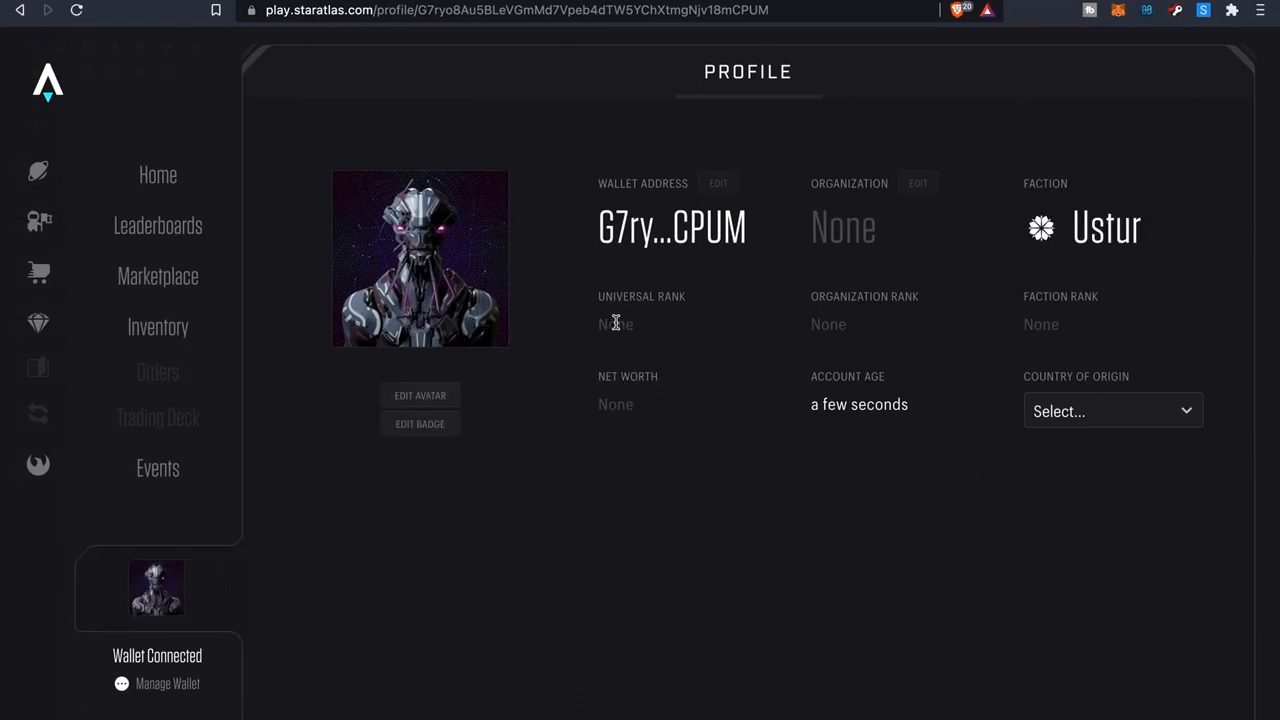
mouse_move(910, 206)
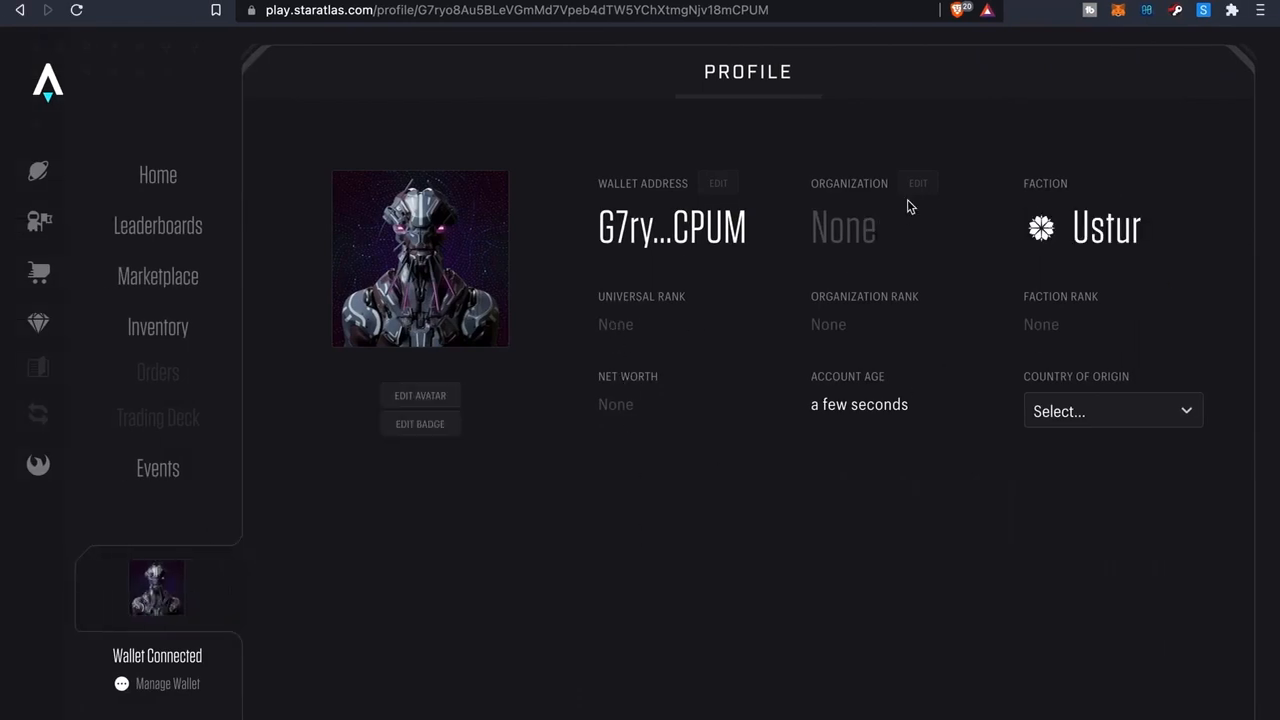
left_click(1112, 412)
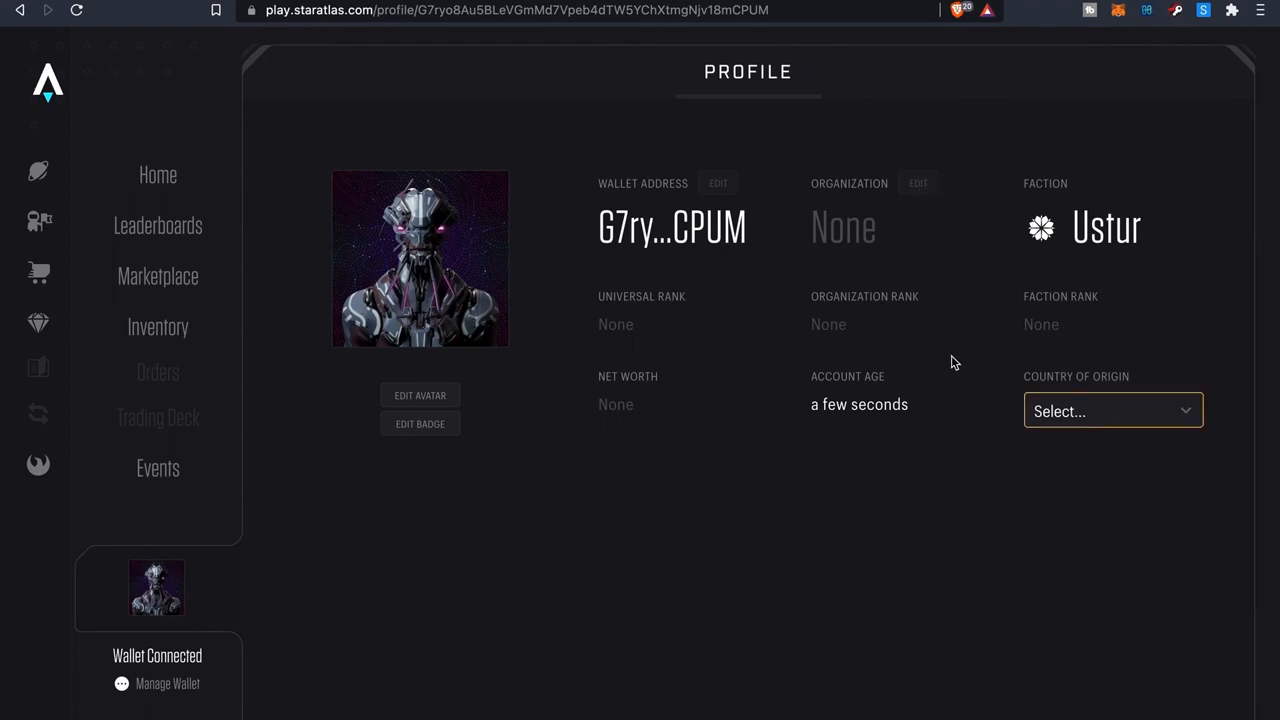
mouse_move(704, 380)
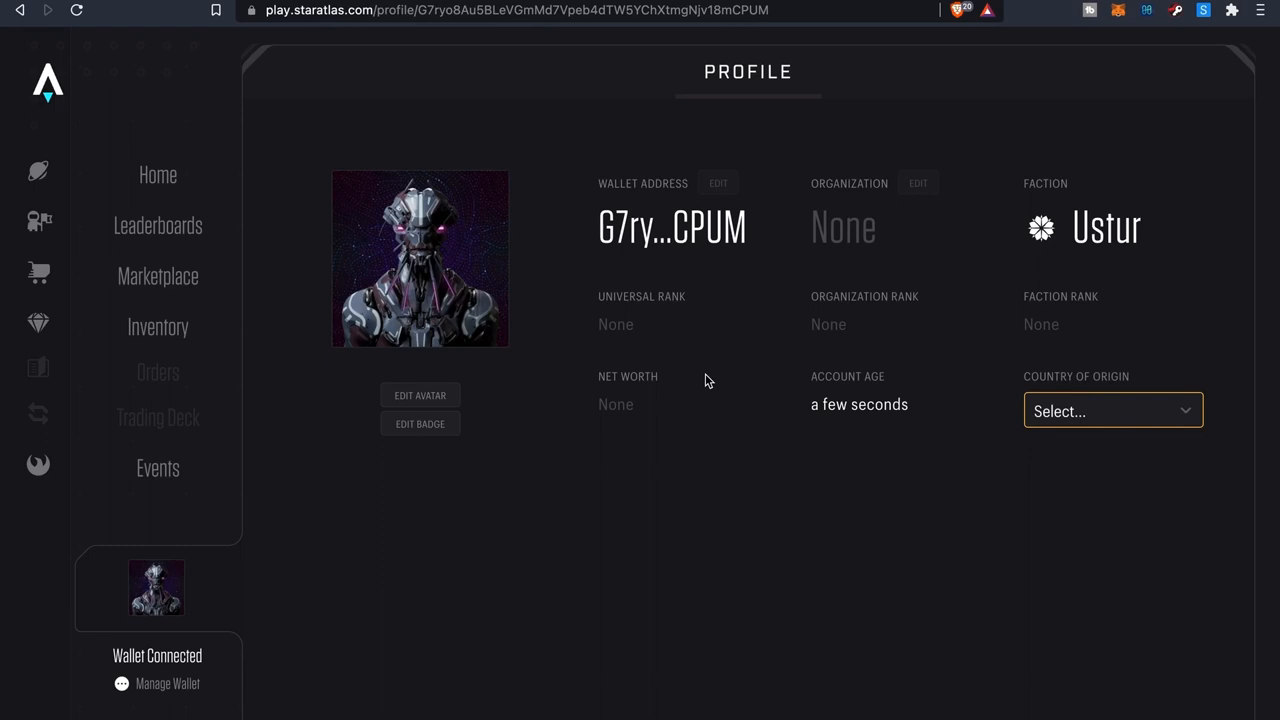
mouse_move(648, 320)
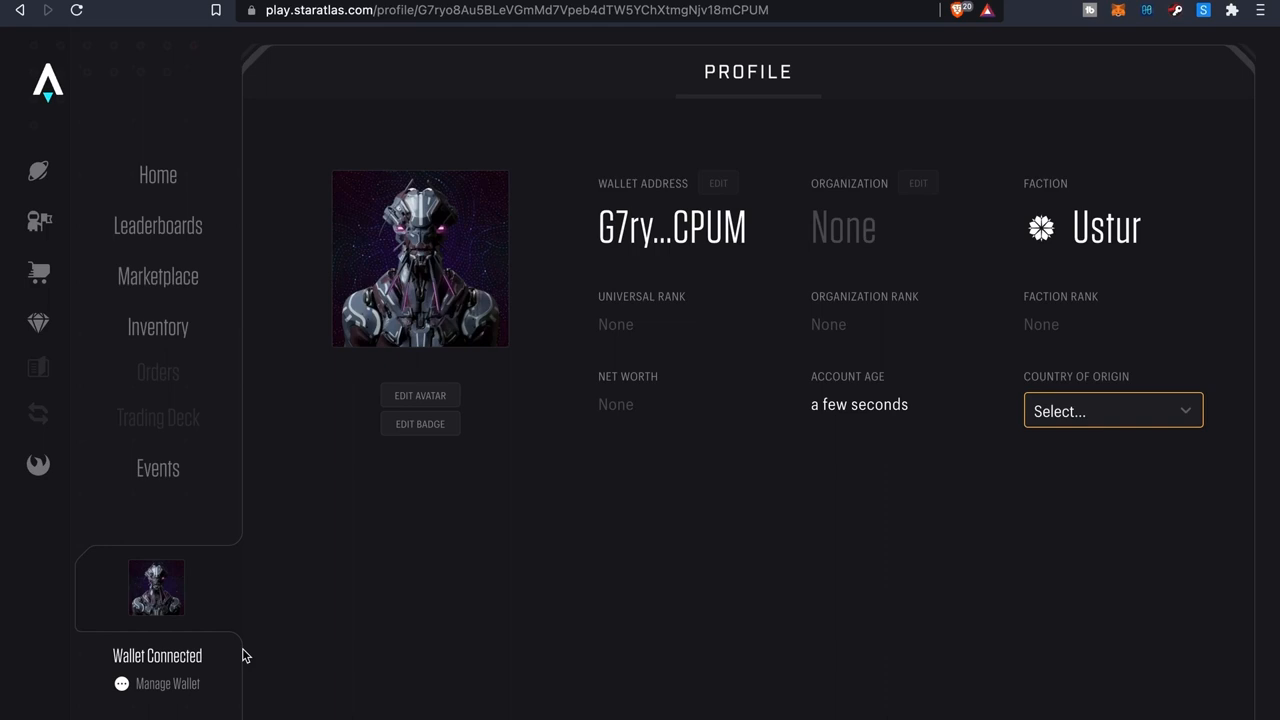
mouse_move(158, 326)
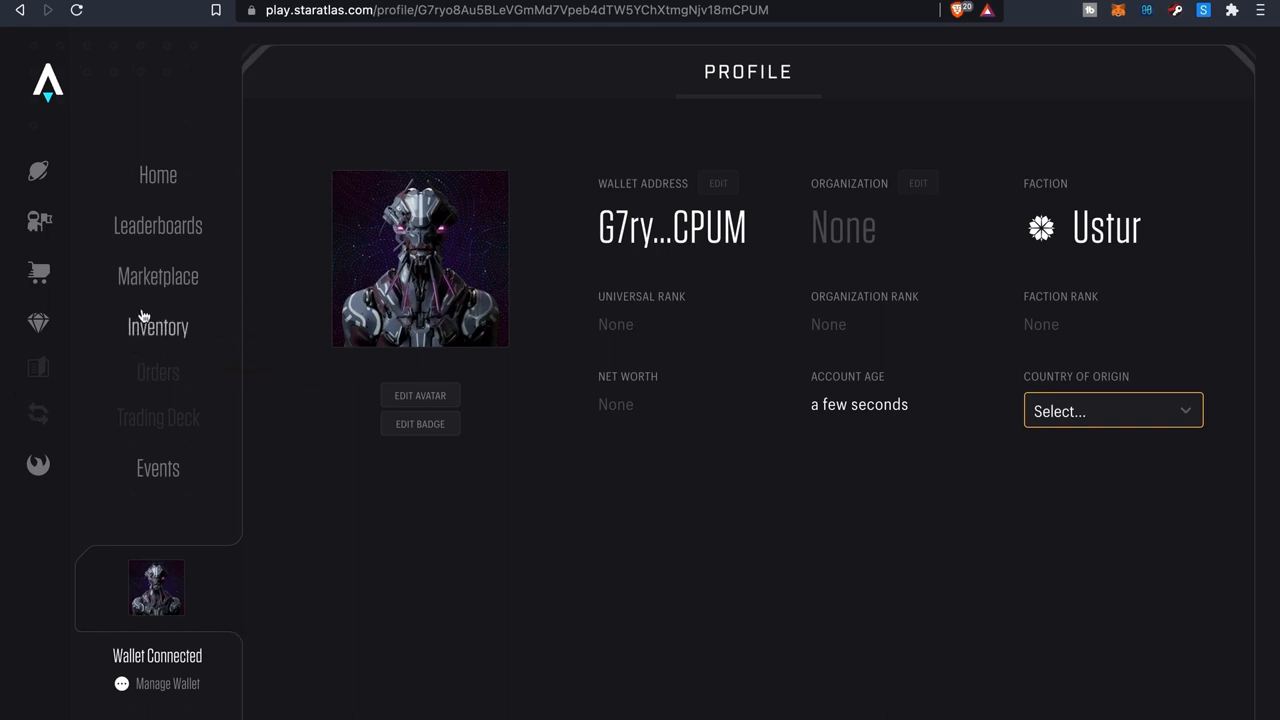
Review the owned Opal Jet ship and the four structures, then go to the ships marketplace
left_click(158, 326)
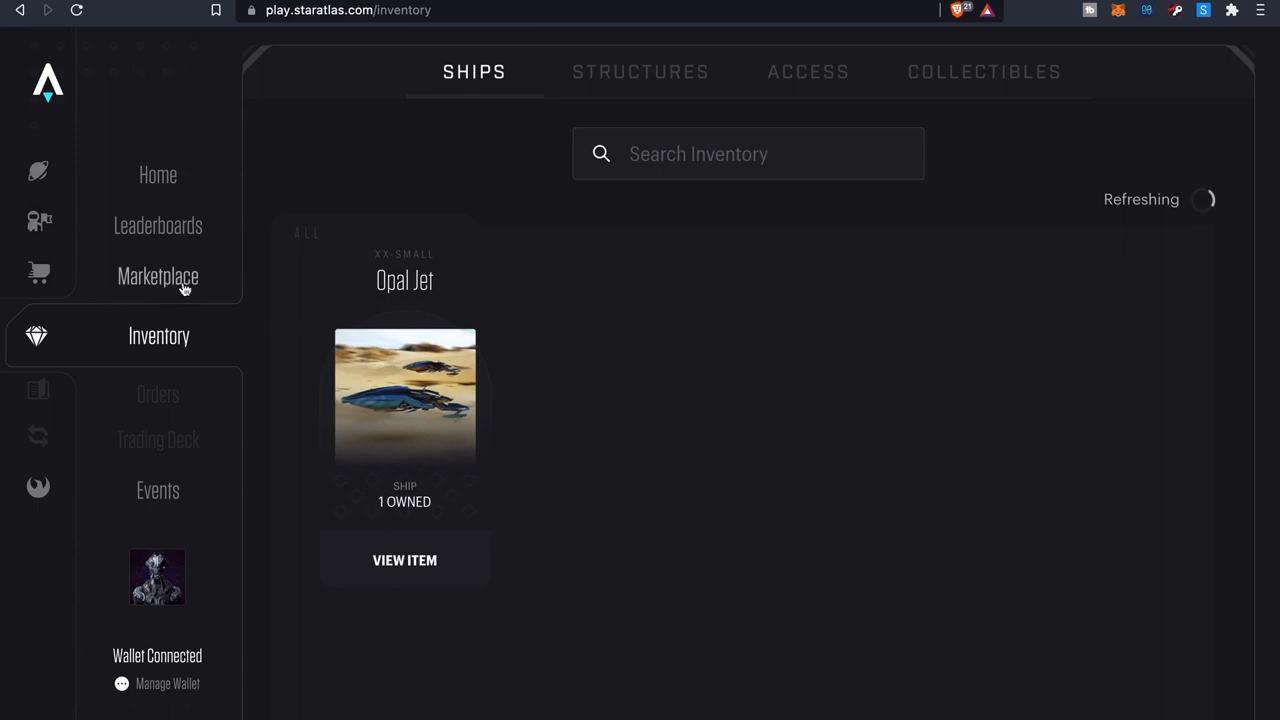
left_click(640, 72)
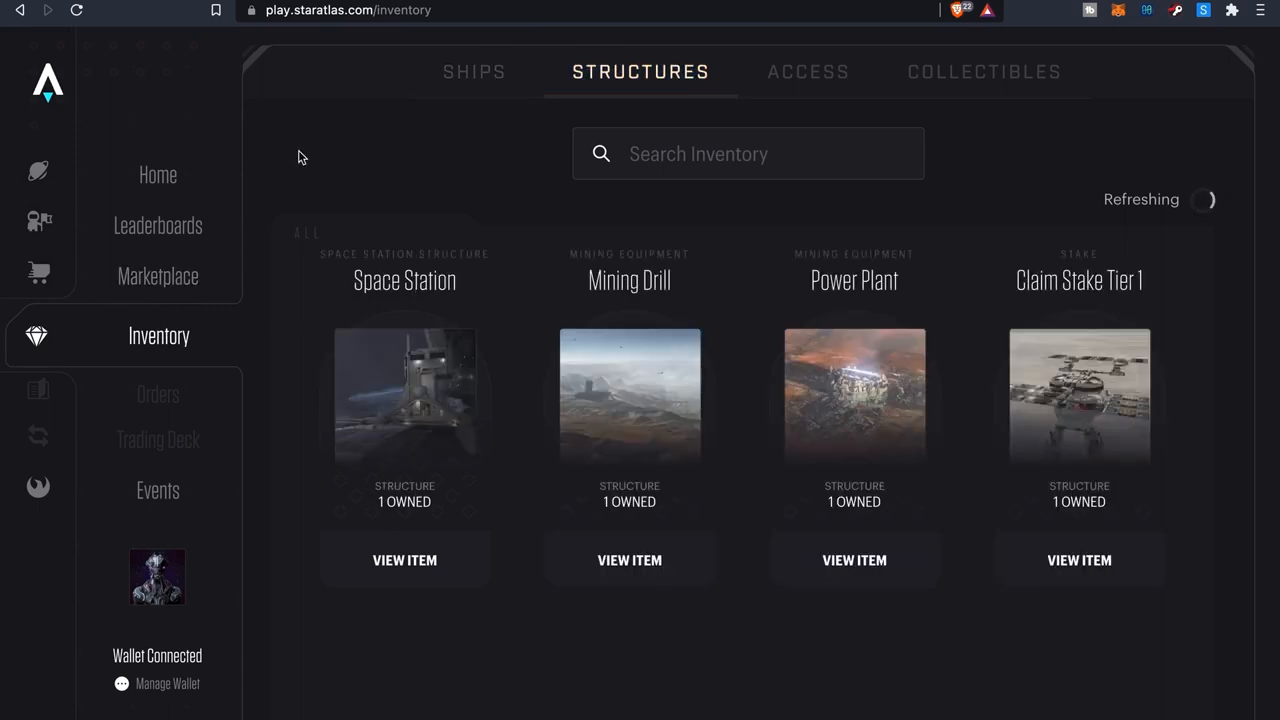
left_click(474, 72)
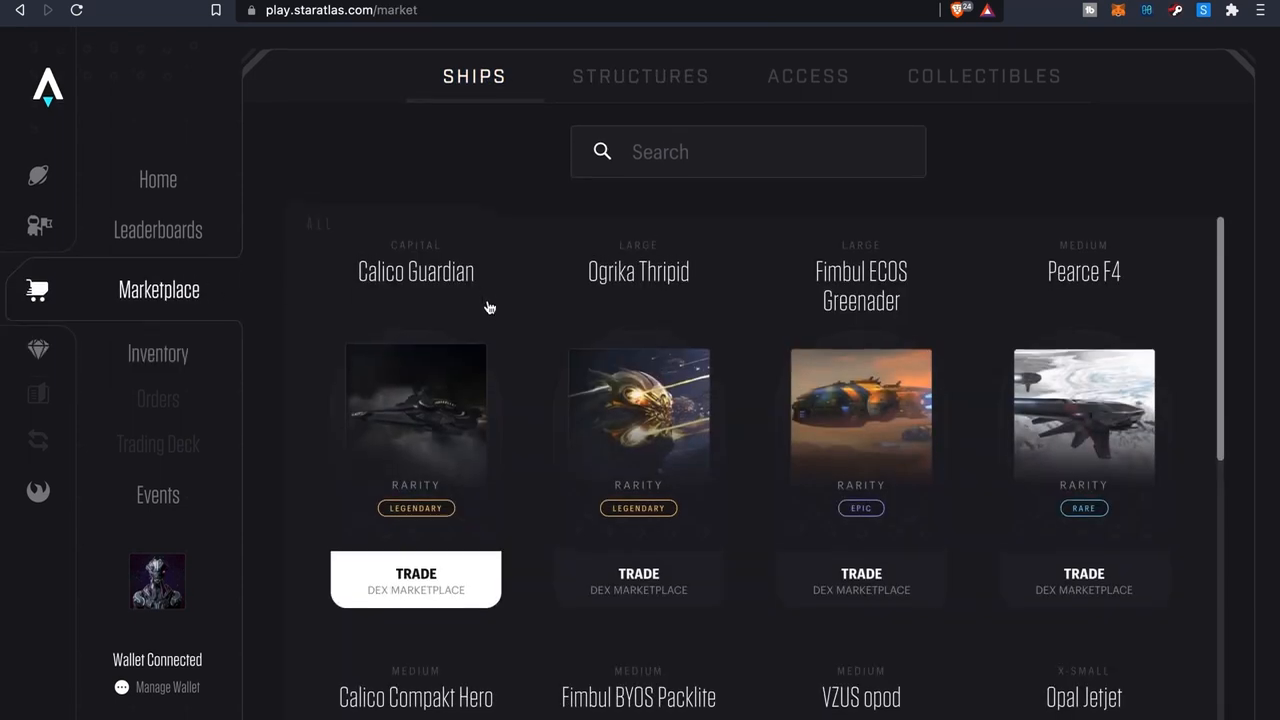
Scroll through the collectibles for sale — posters, skins, crew gear — then go to the faction leaderboards
left_click(984, 76)
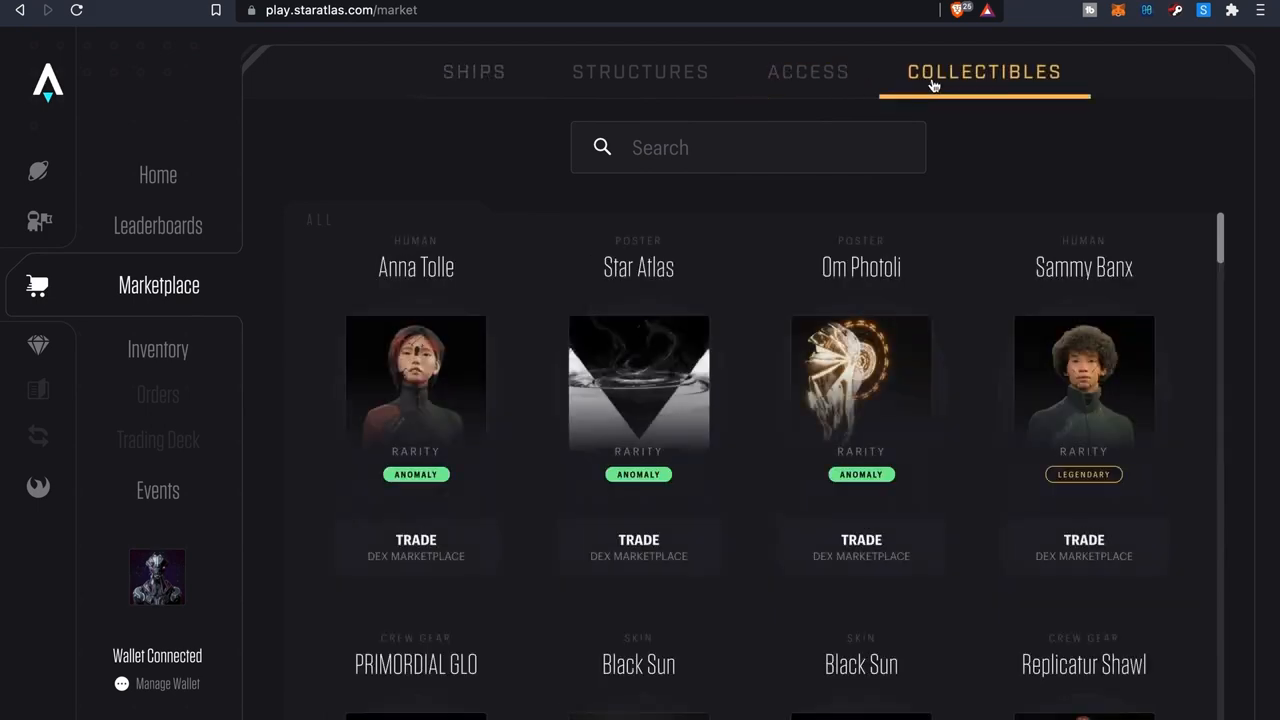
scroll("down", 3)
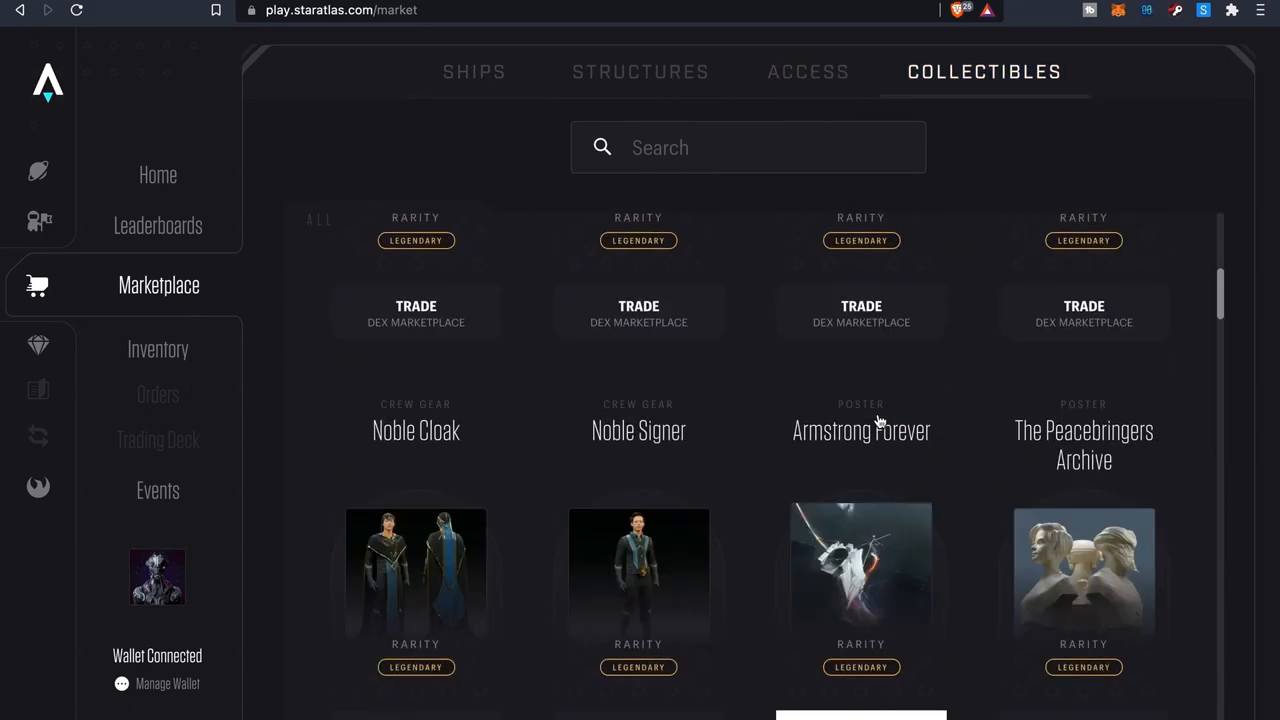
scroll("down", 3)
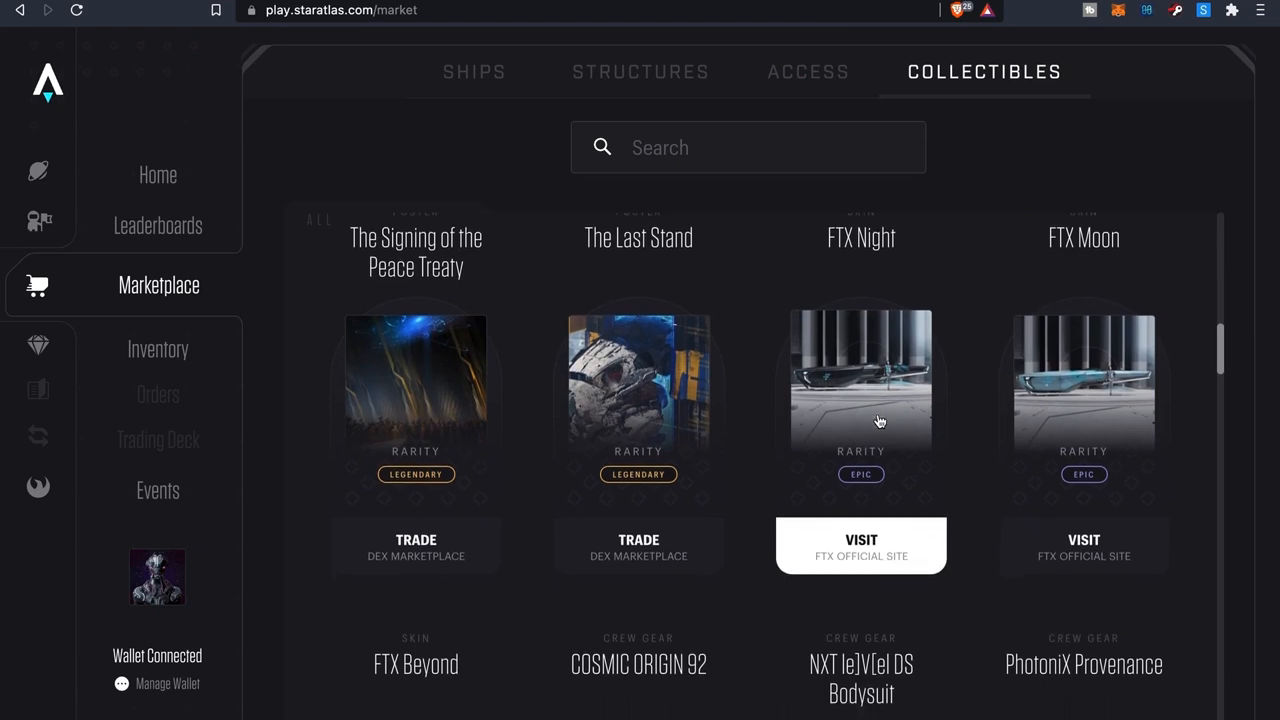
scroll("down", 3)
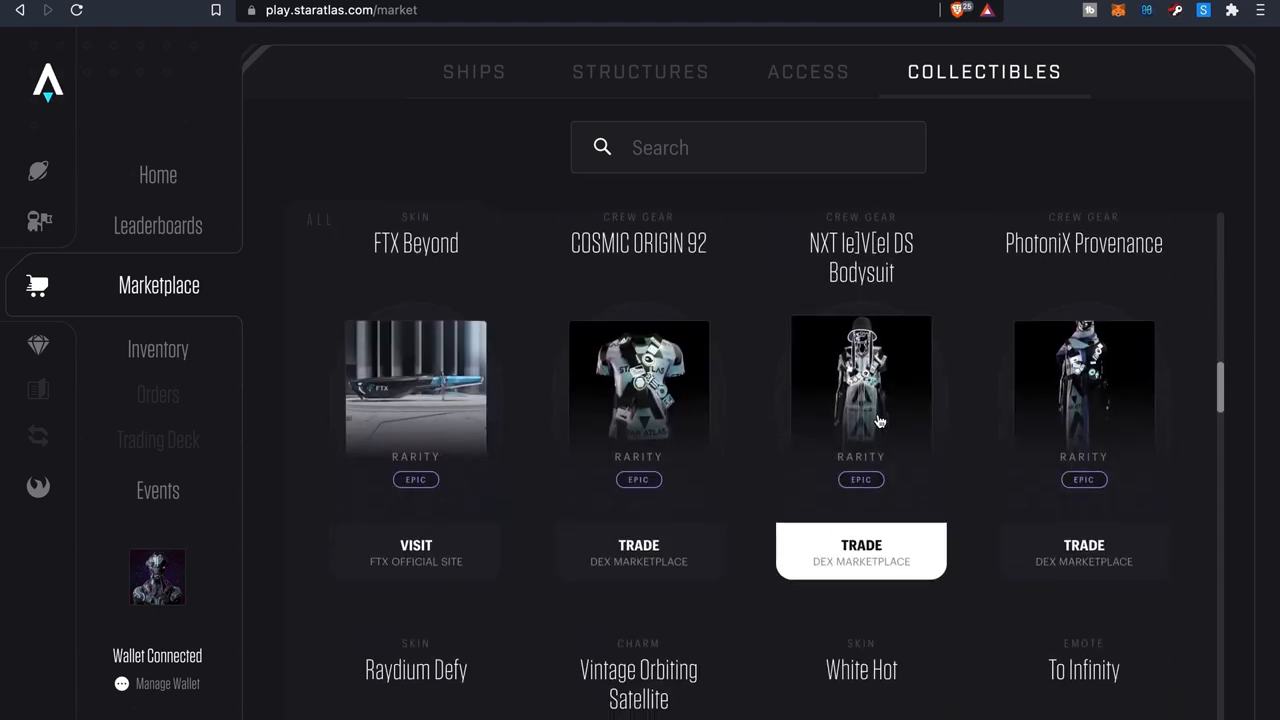
scroll("down", 3)
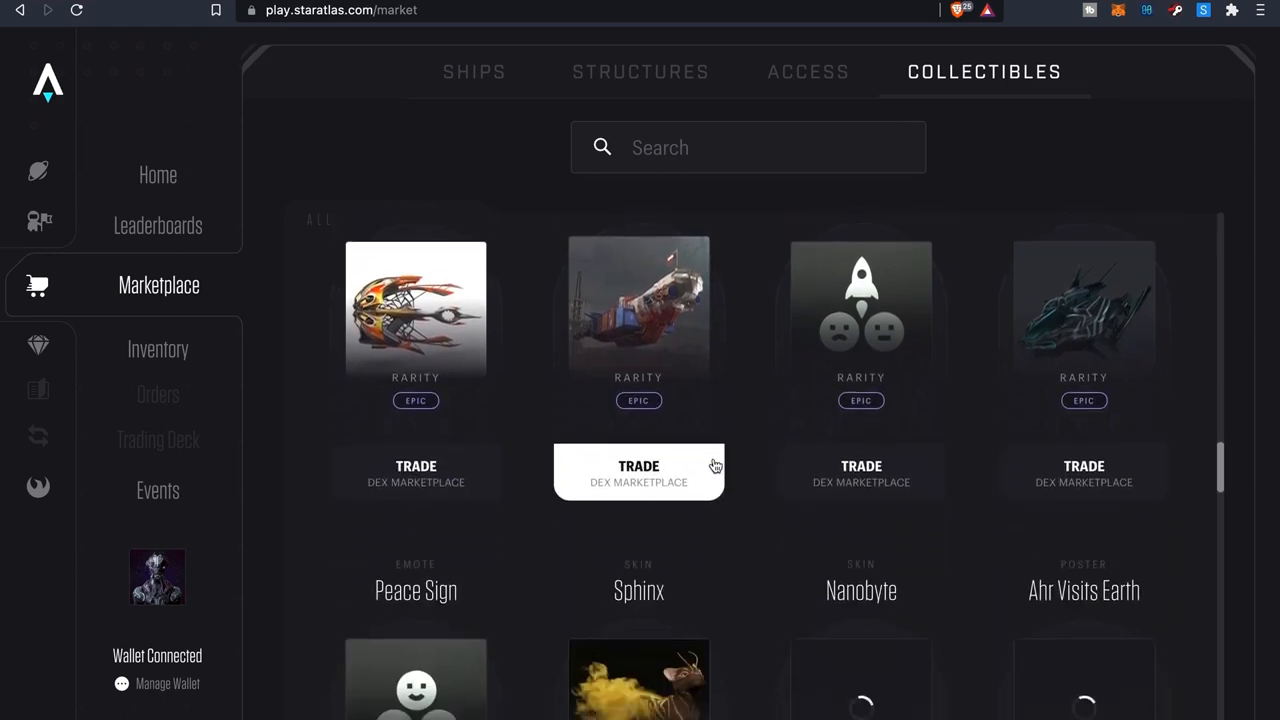
scroll("down", 3)
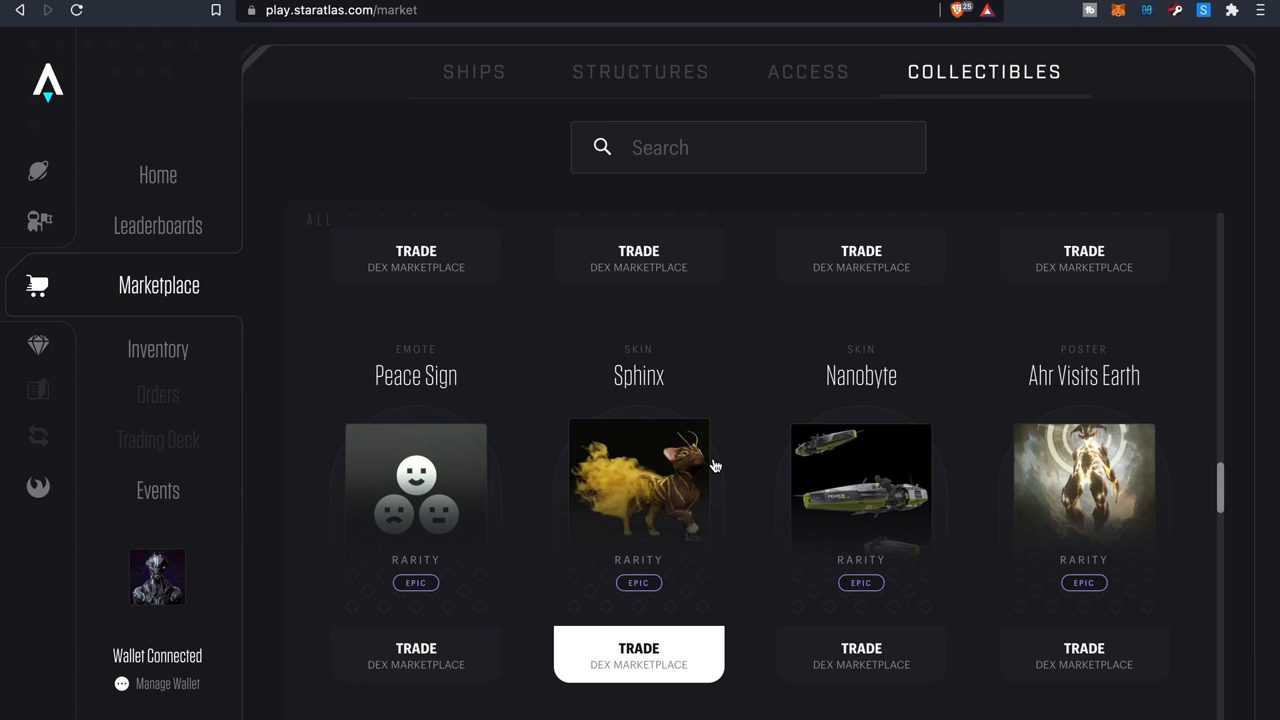
mouse_move(44, 344)
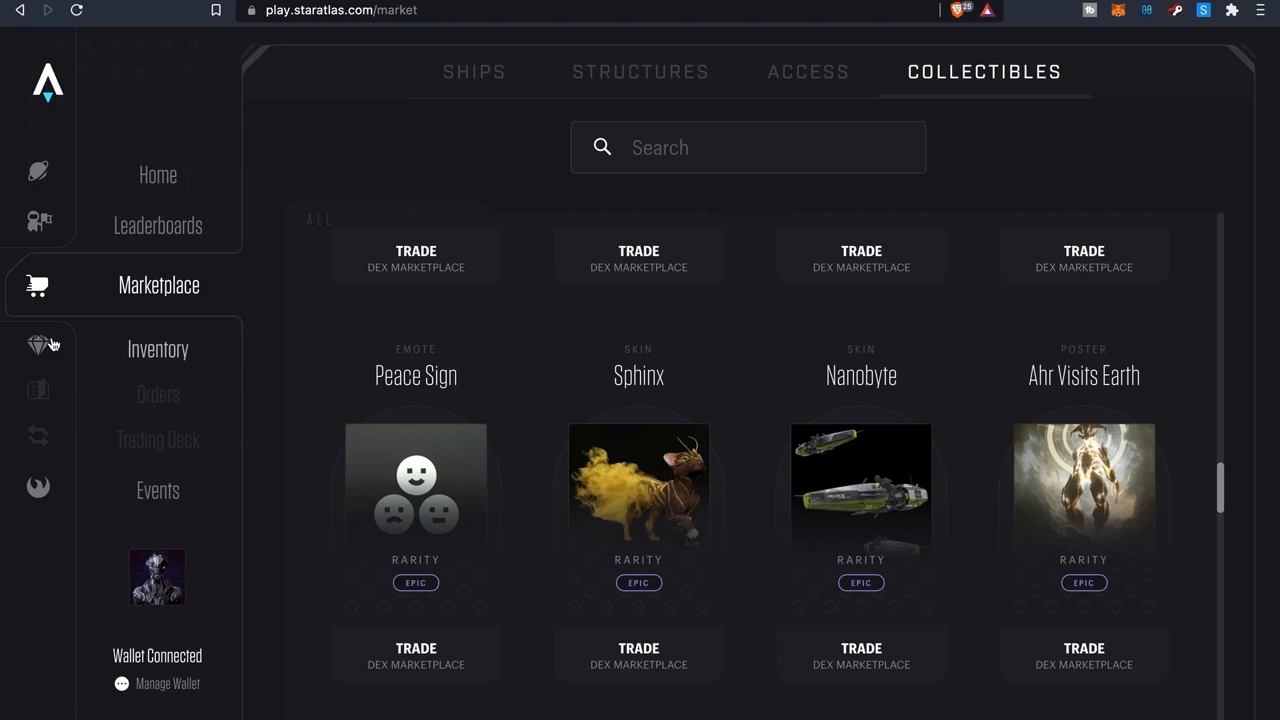
left_click(38, 172)
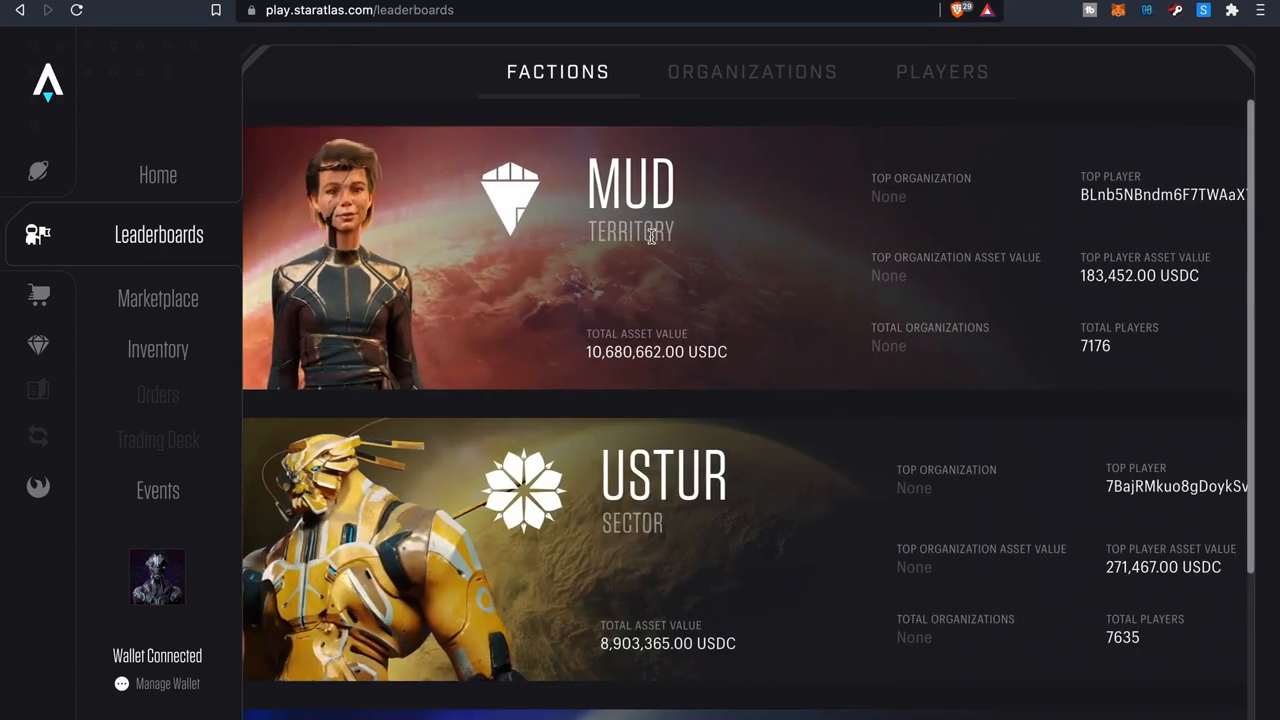
scroll("down", 3)
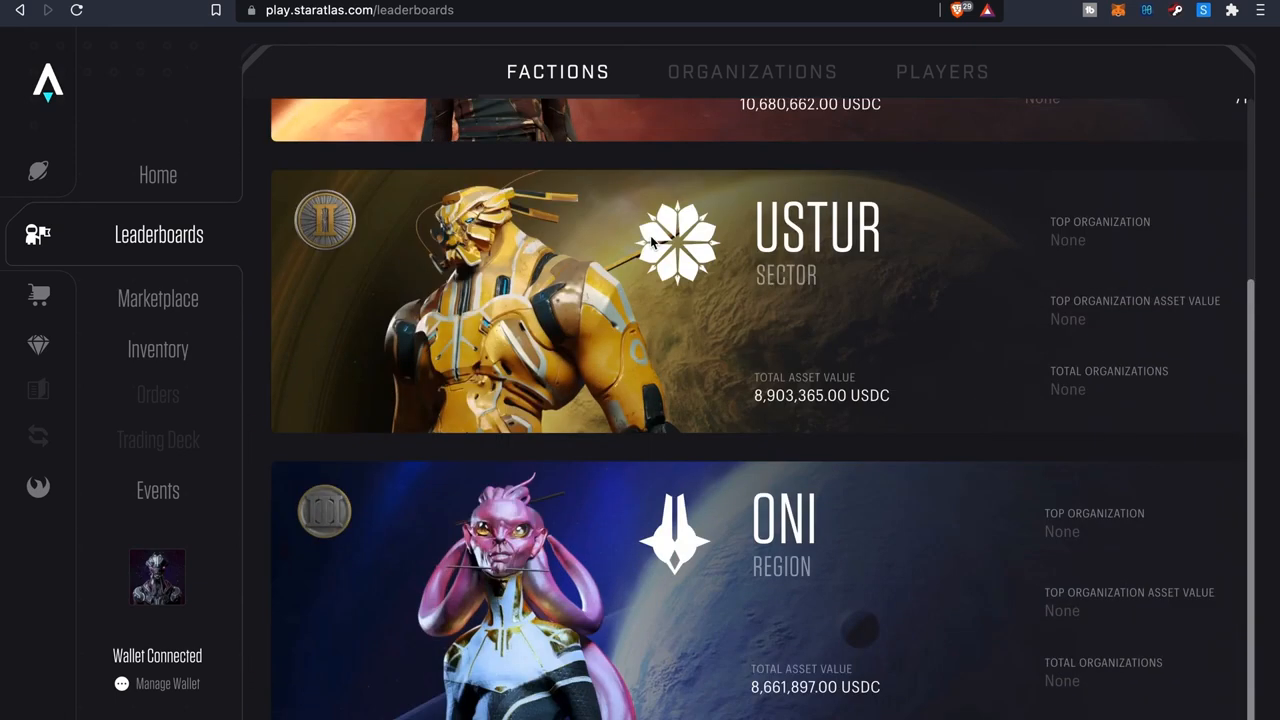
left_click(940, 72)
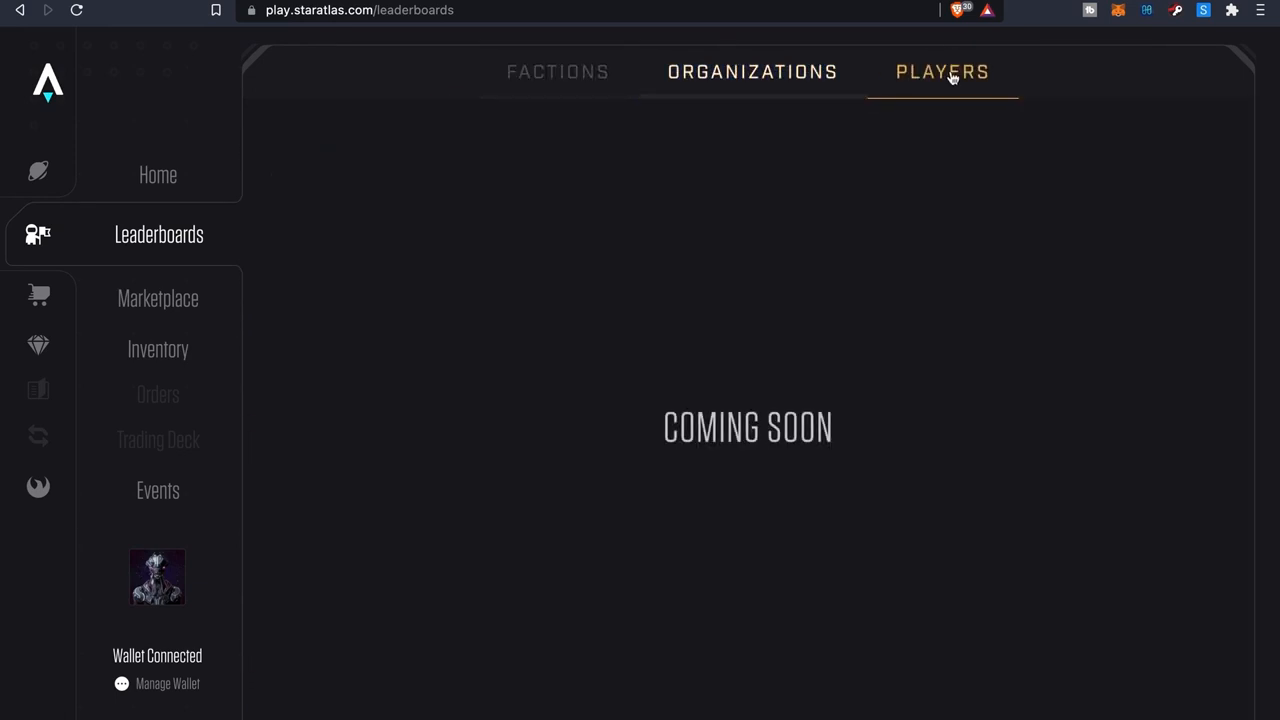
left_click(940, 72)
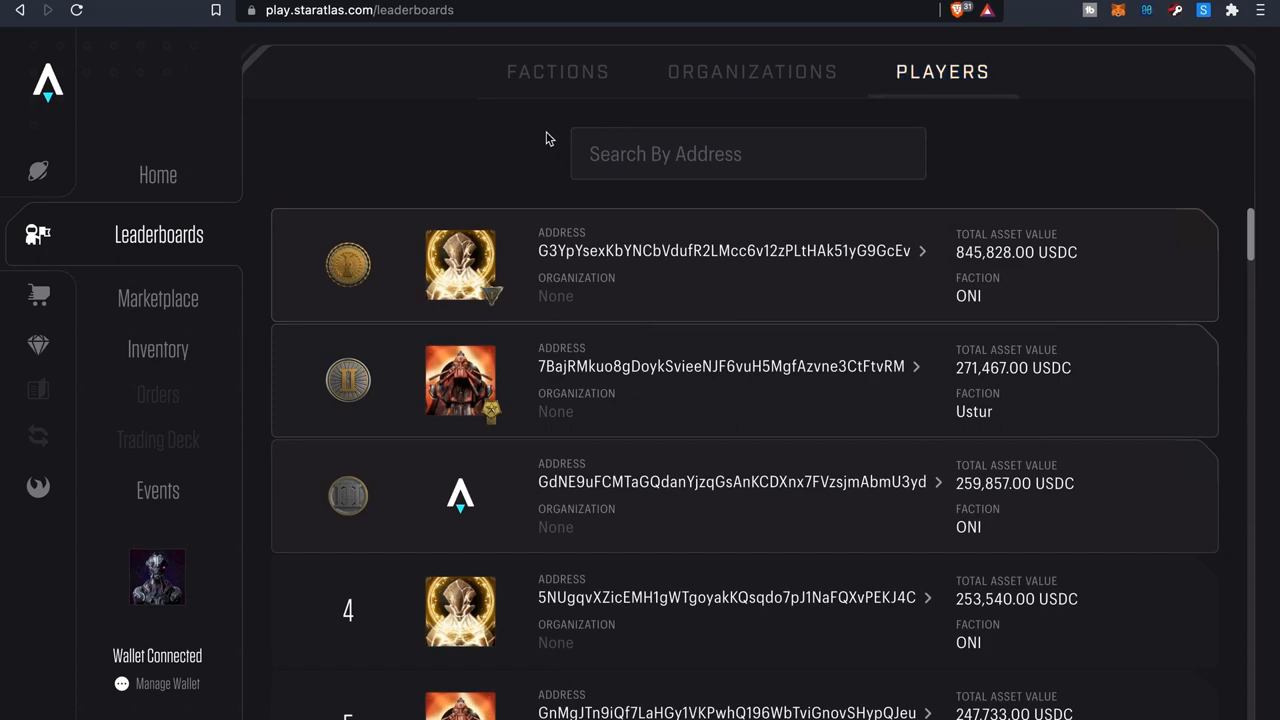
left_click(556, 72)
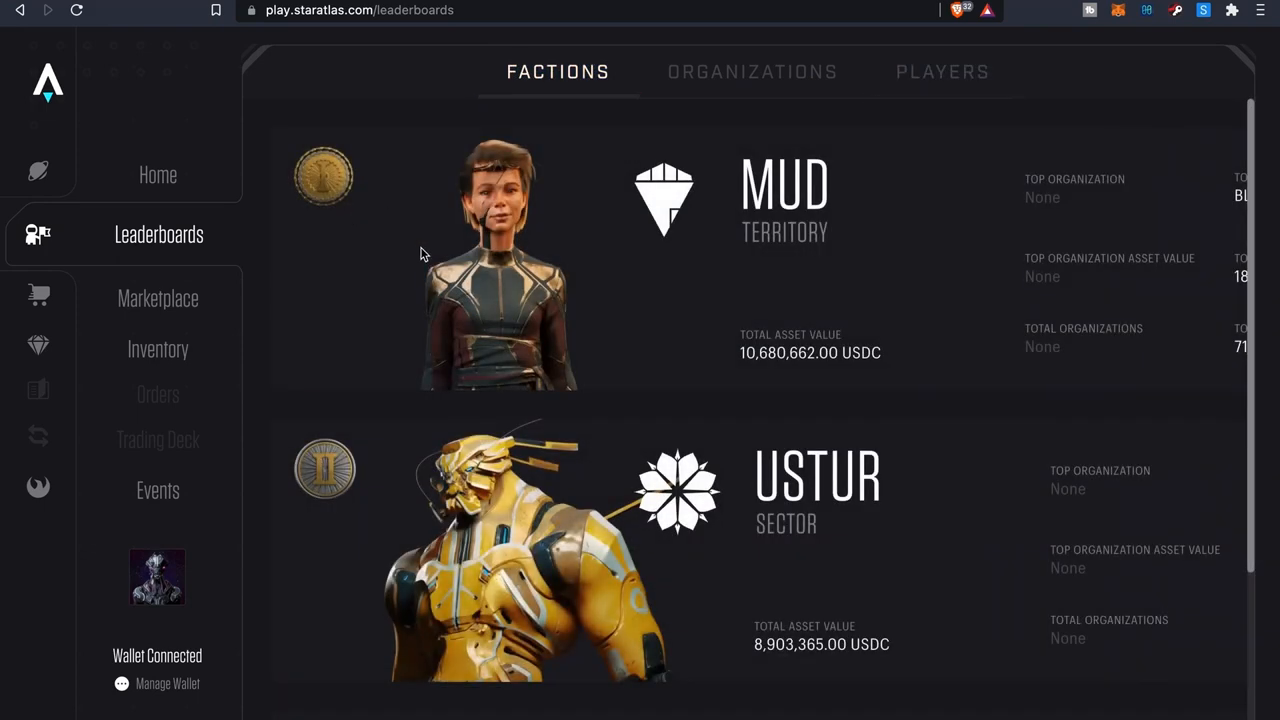
scroll("down", 3)
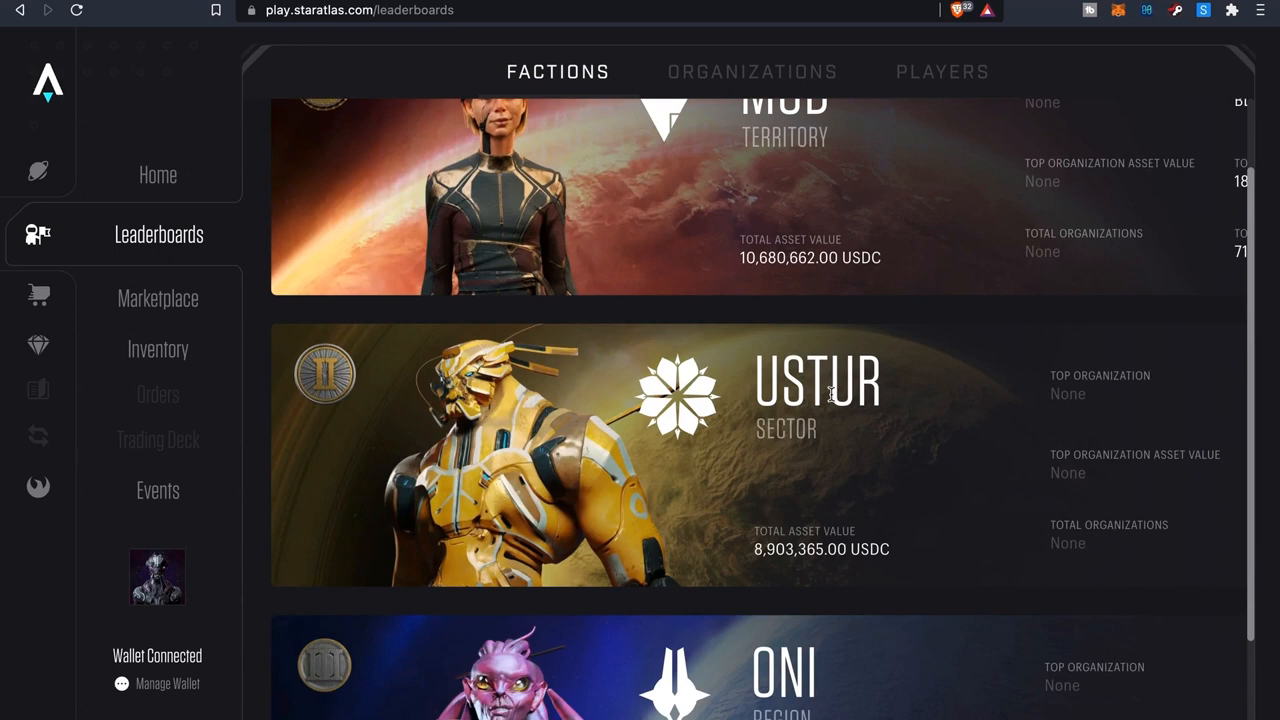
scroll("down", 3)
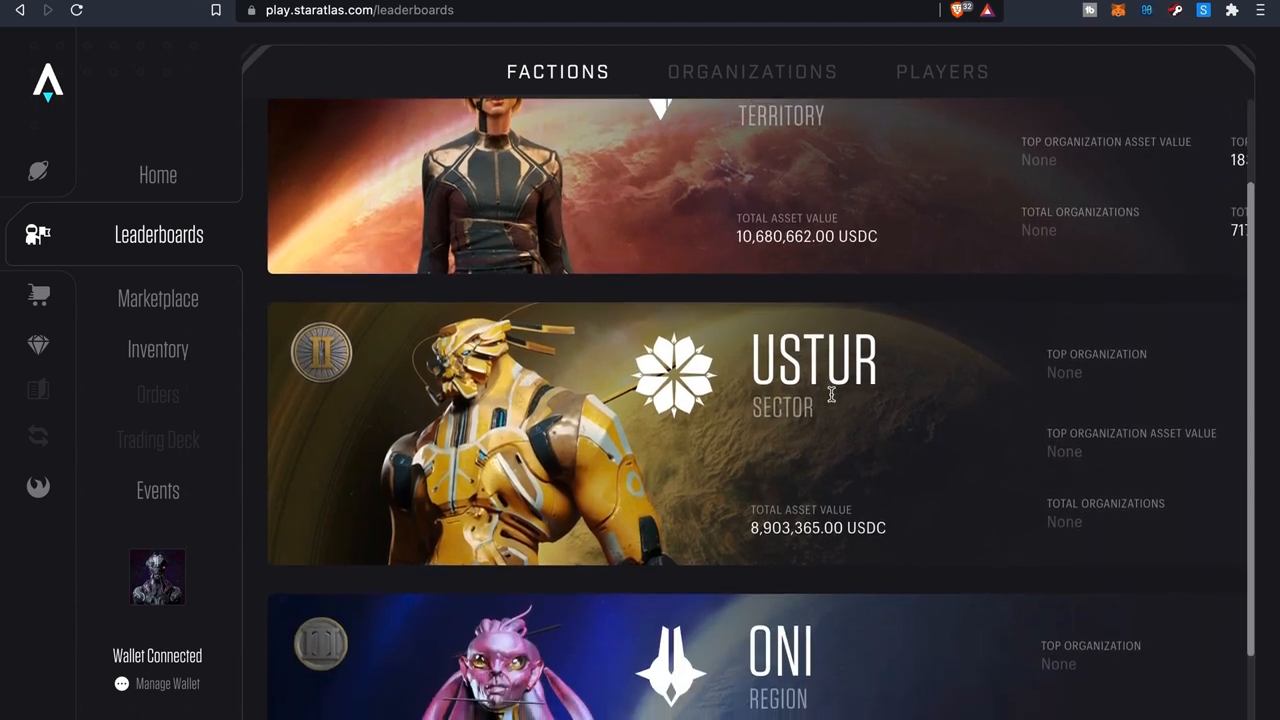
scroll("down", 3)
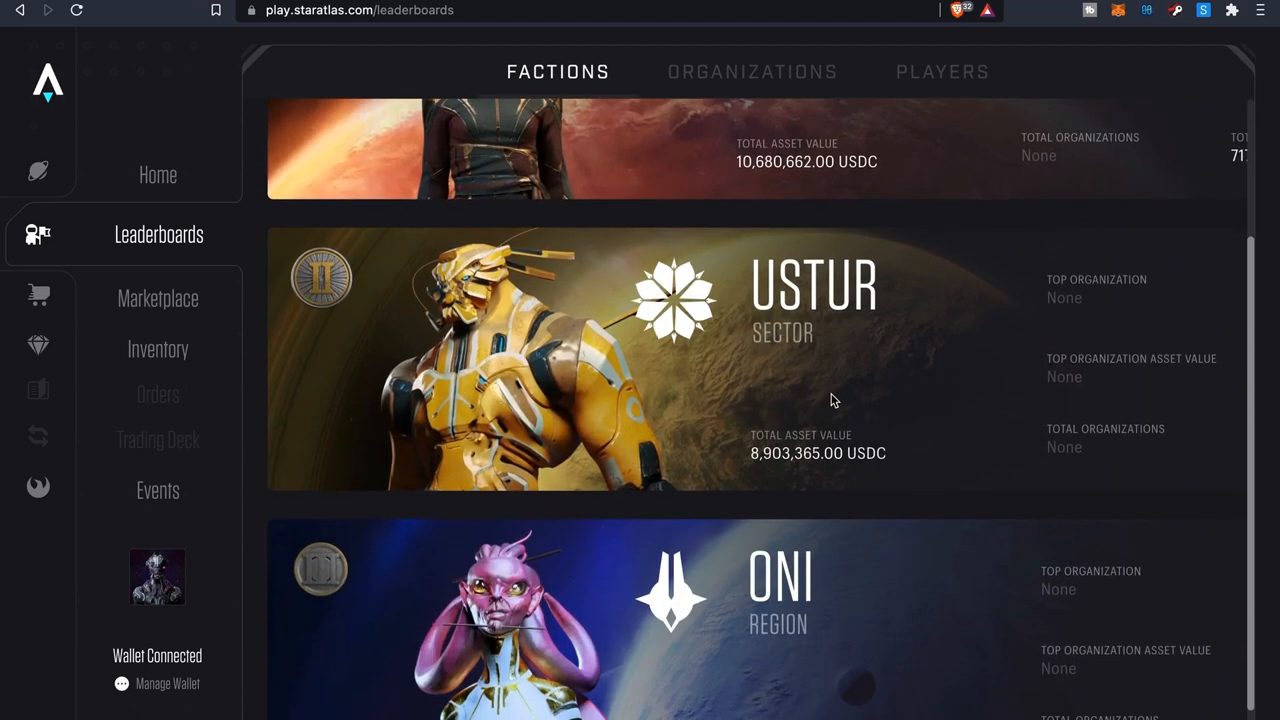